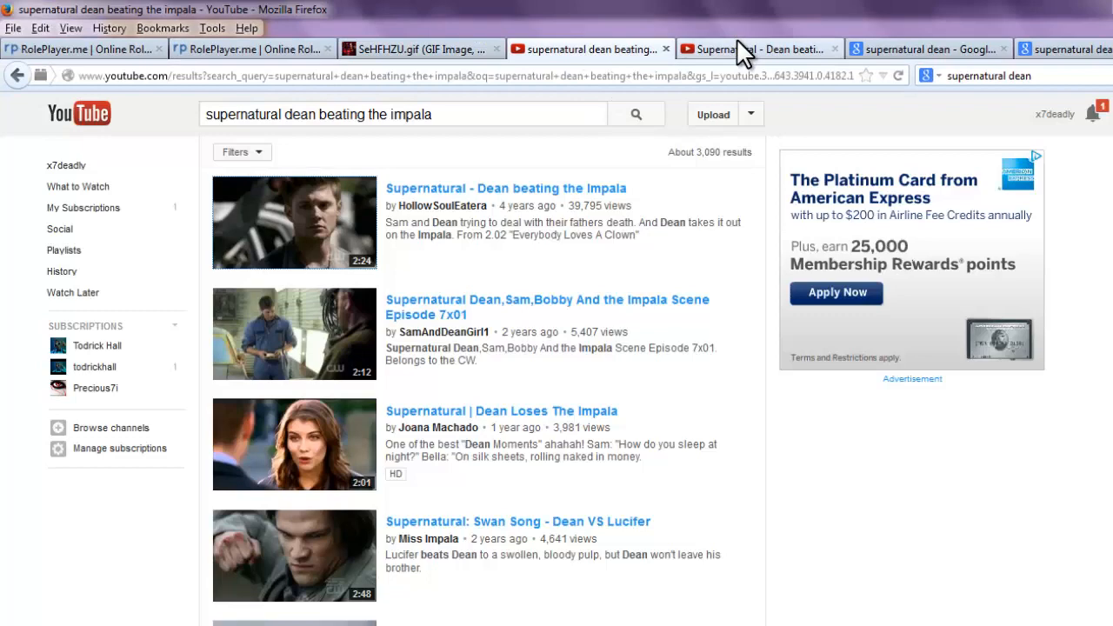
Check the Dean beating the Impala video download, then switch to the Dean image results.
left_click(505, 188)
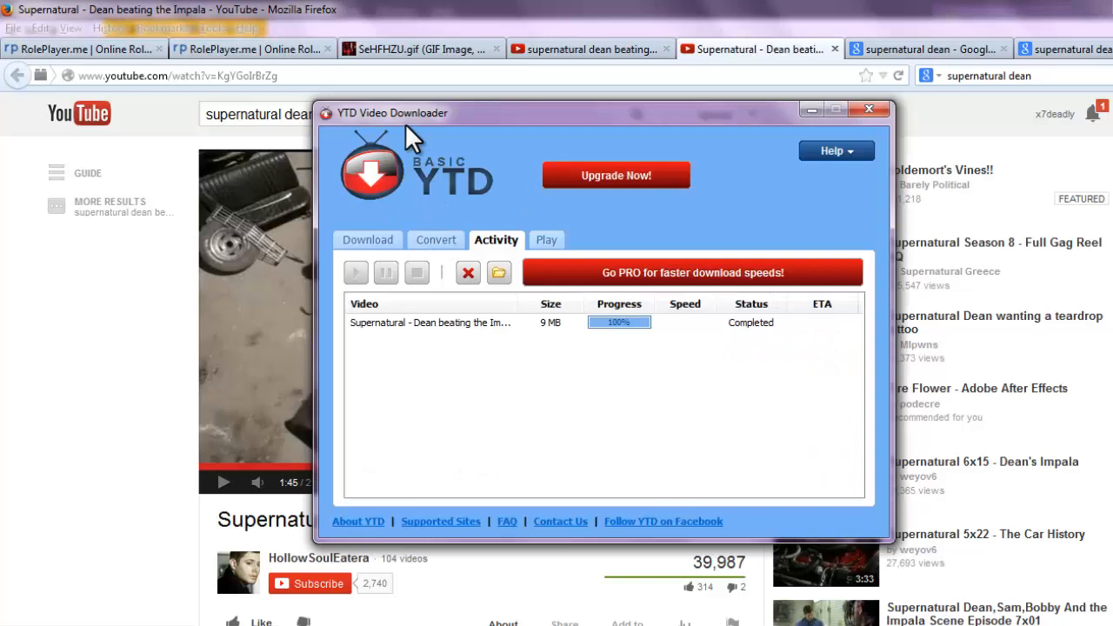
mouse_move(329, 49)
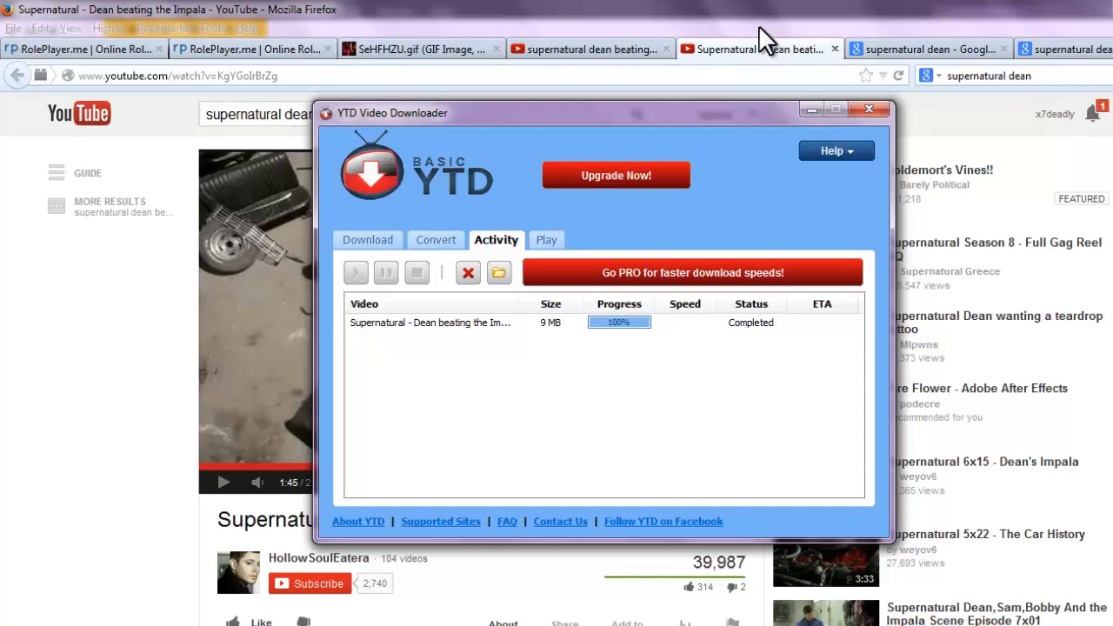
left_click(868, 109)
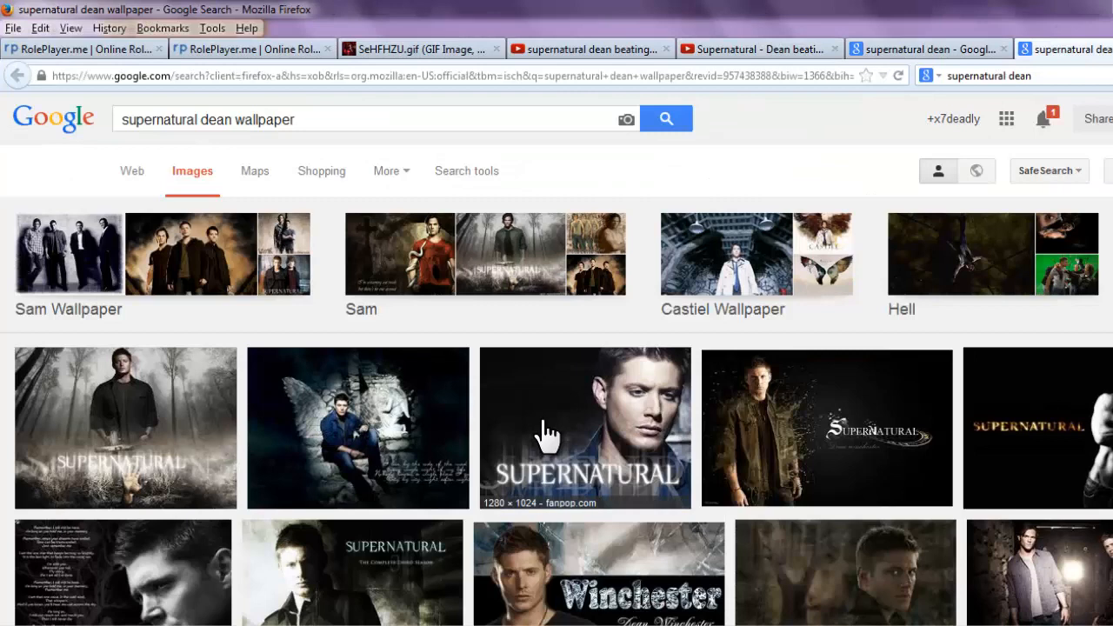
mouse_move(535, 206)
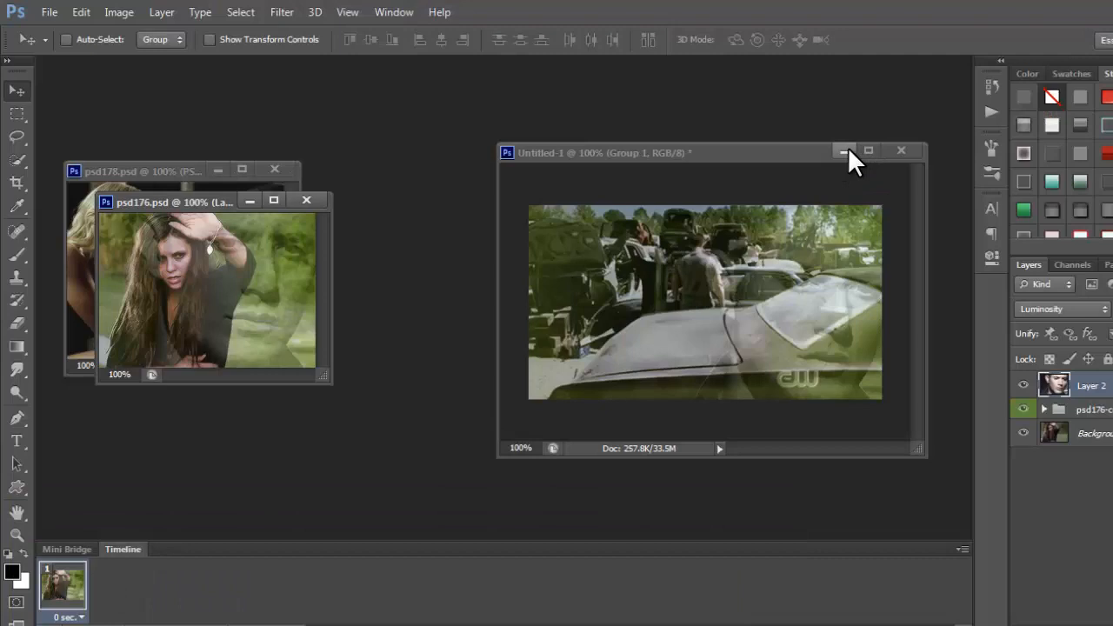
Close Untitled-1 and psd178, then start File > Import > Video Frames to Layers.
left_click(844, 150)
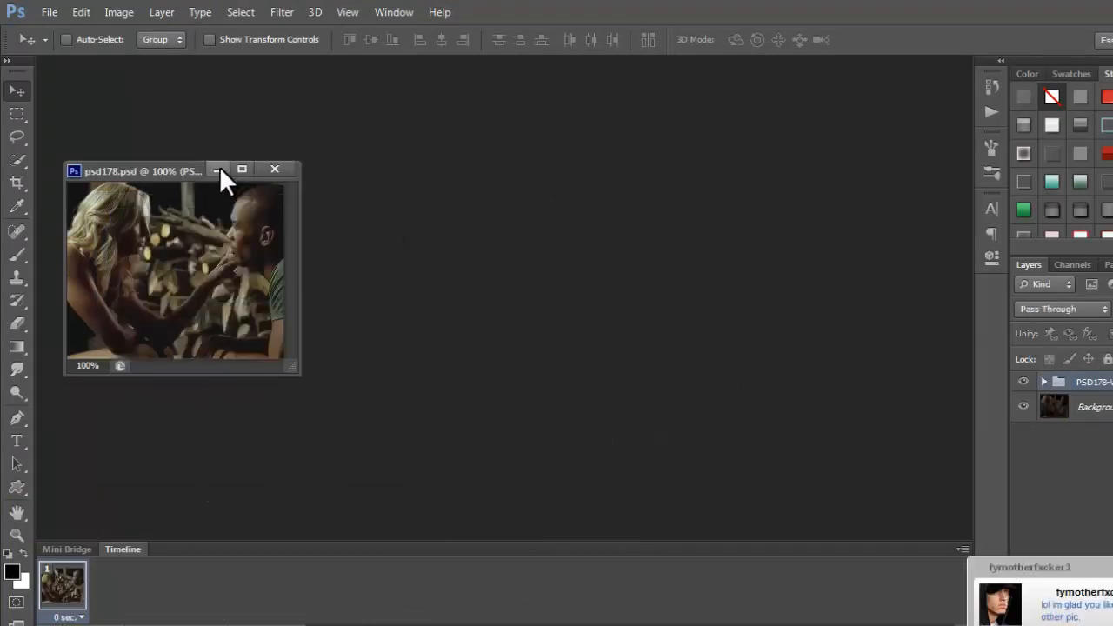
left_click(217, 170)
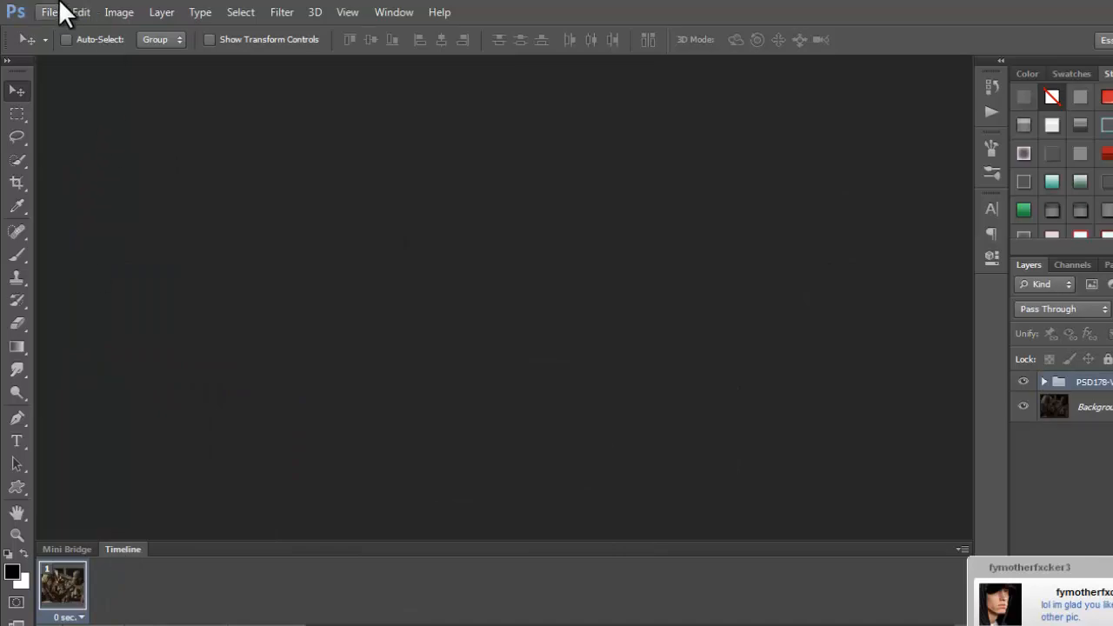
left_click(48, 12)
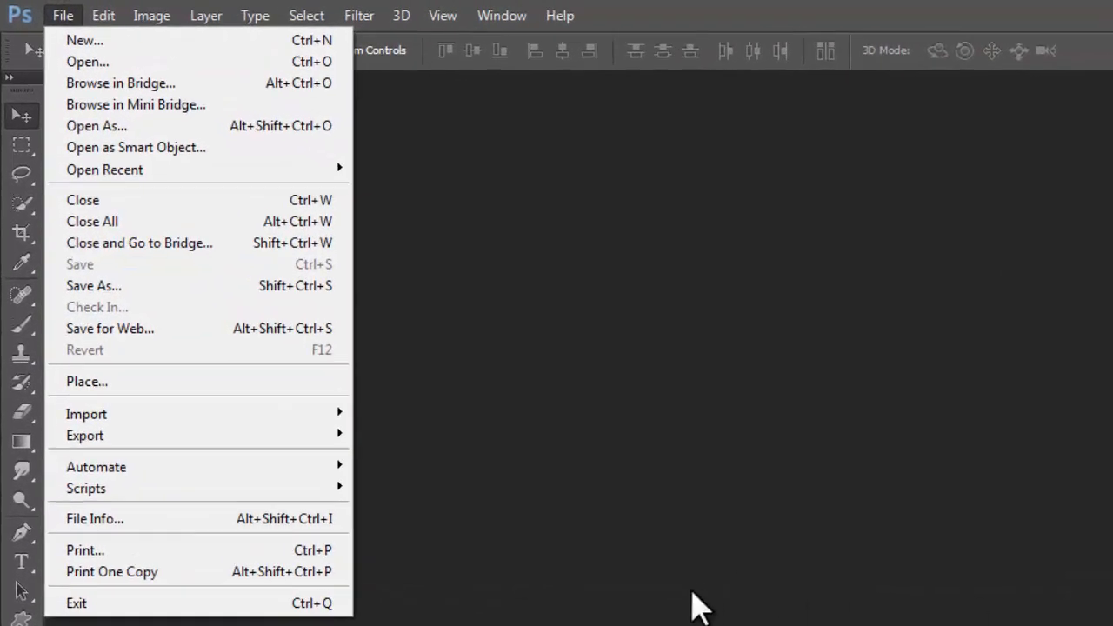
mouse_move(104, 335)
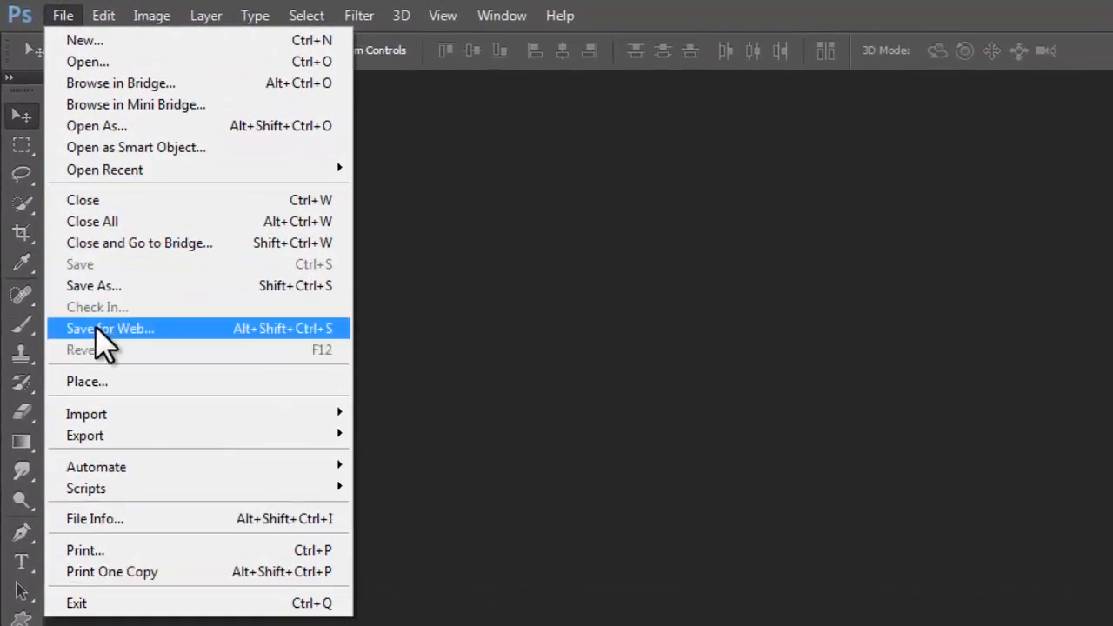
mouse_move(96, 126)
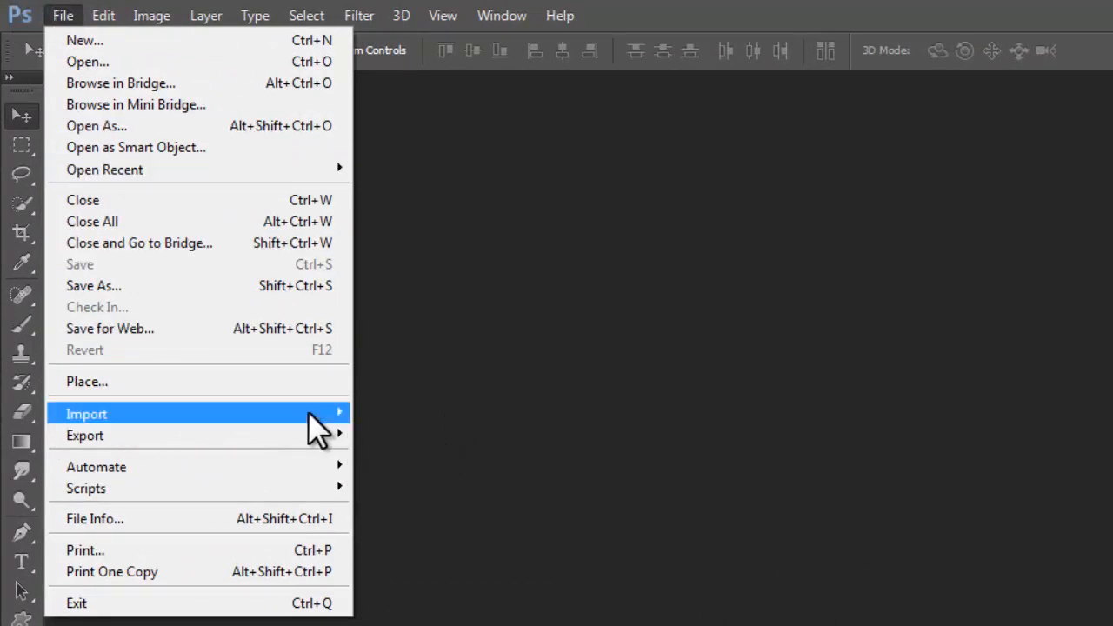
left_click(426, 439)
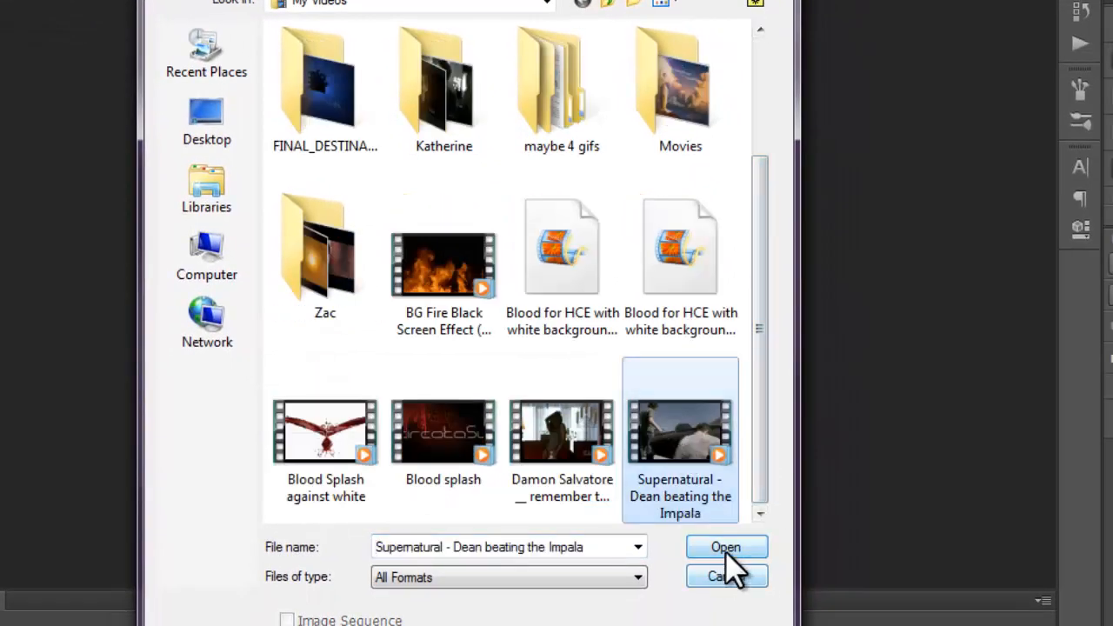
Import a trimmed range of the Impala clip as layers, limited to every 2 frames.
left_click(725, 547)
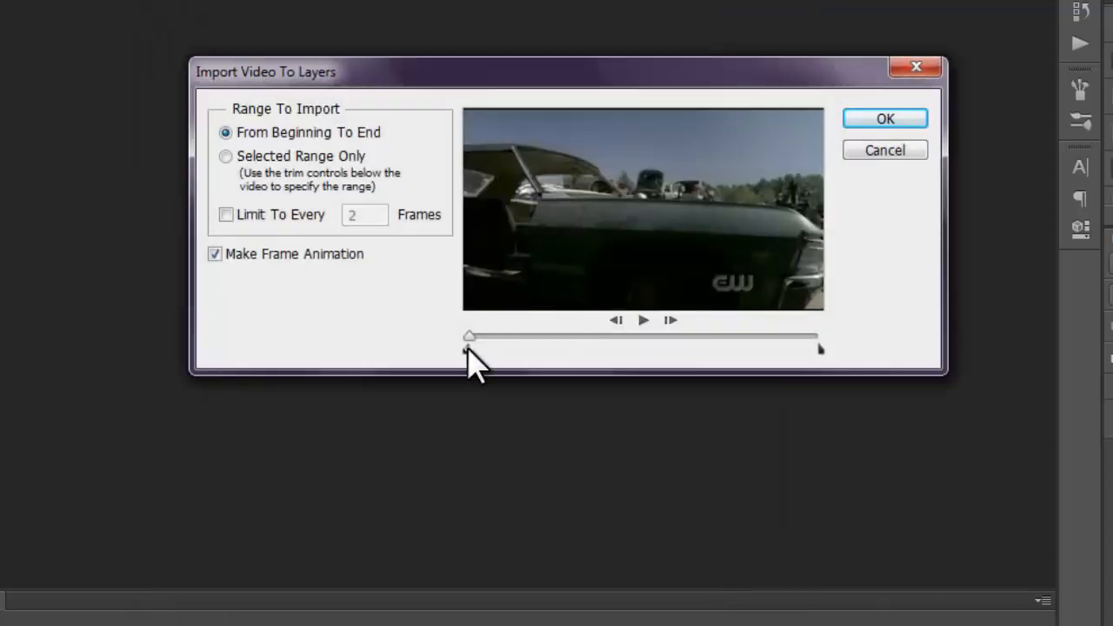
left_click_drag(470, 336, 687, 349)
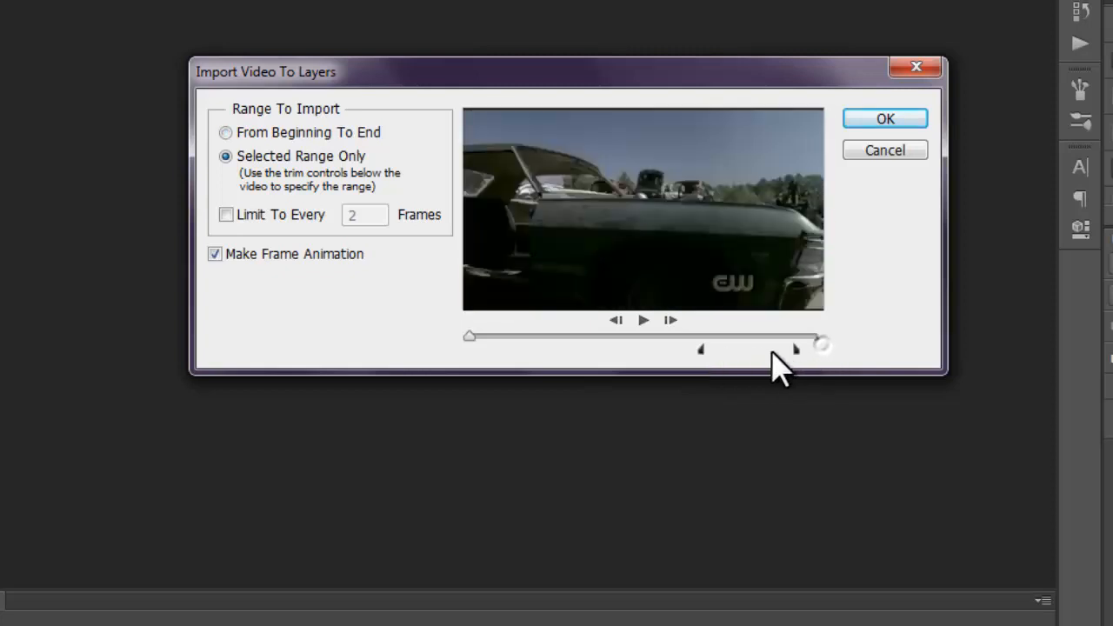
left_click_drag(796, 348, 735, 349)
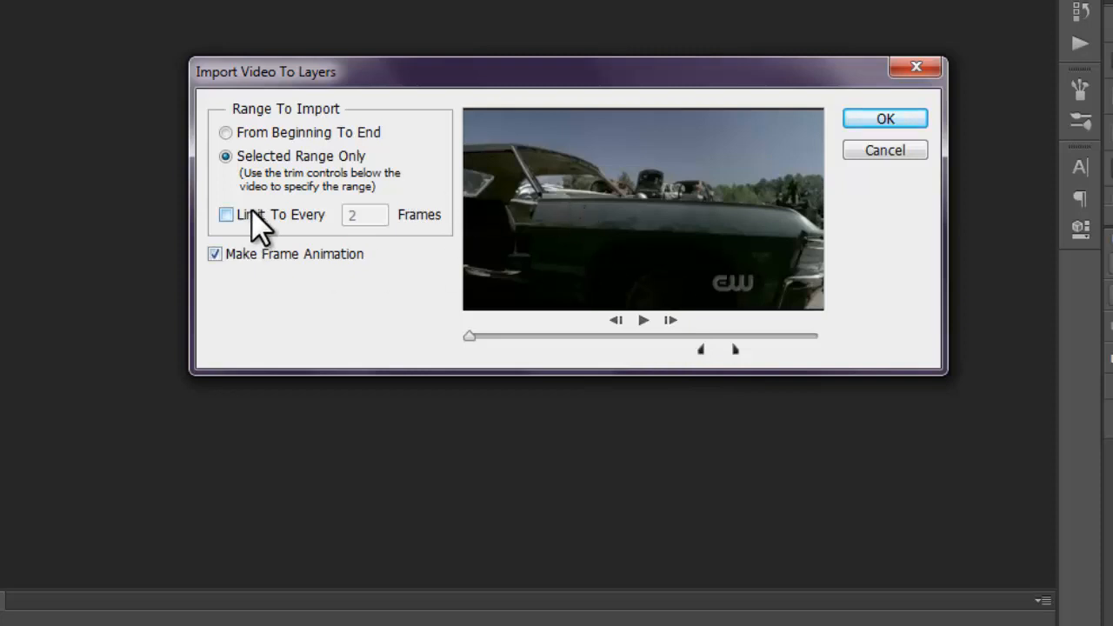
left_click(225, 214)
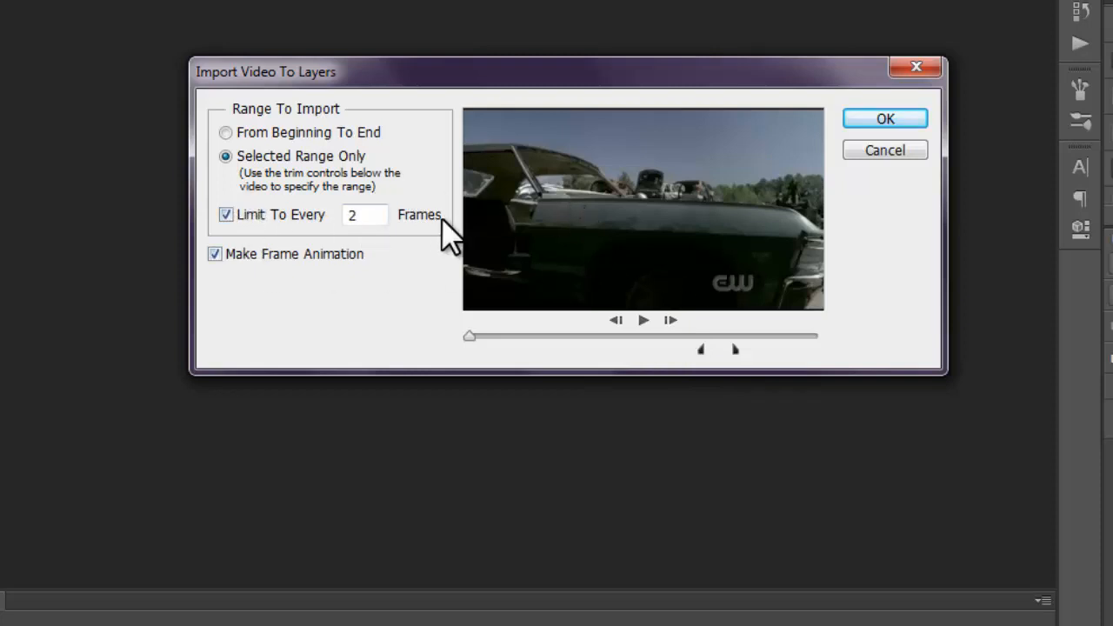
left_click(365, 215)
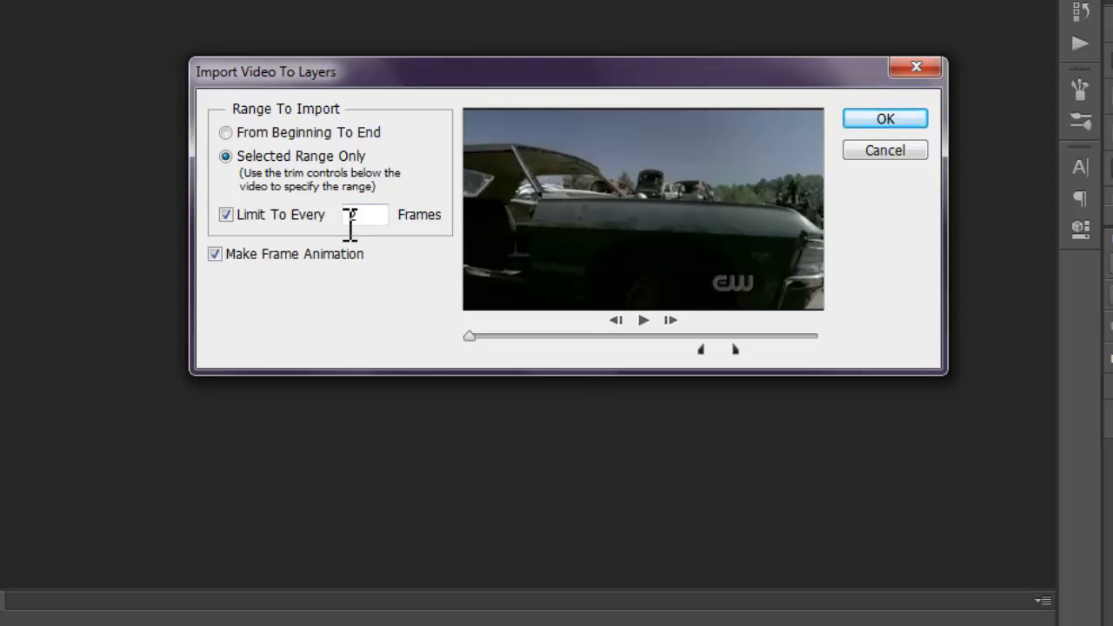
type("2")
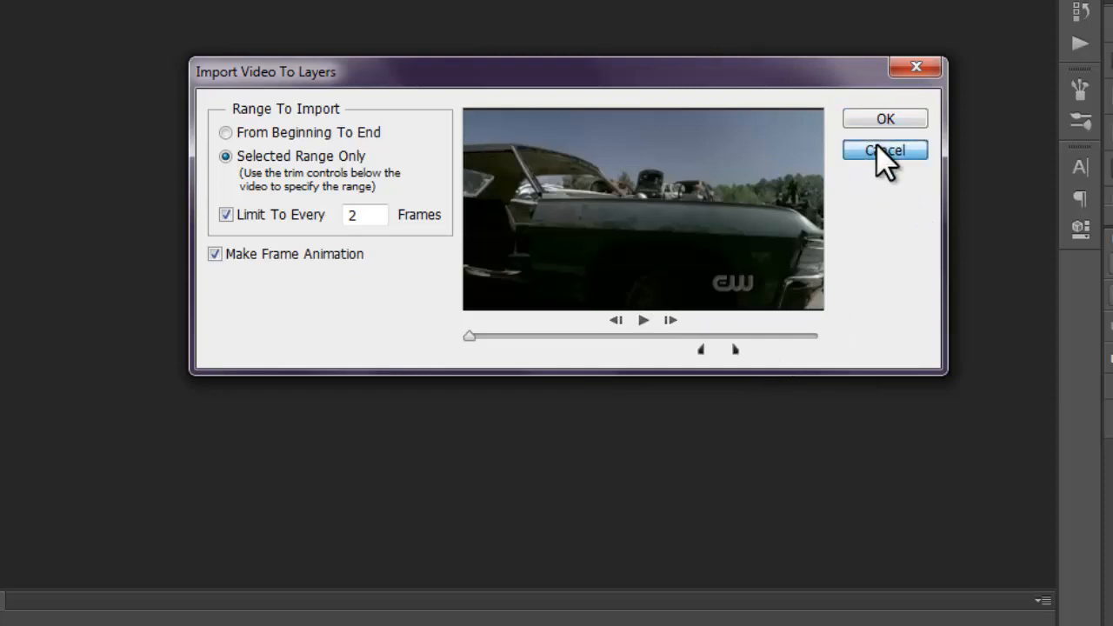
left_click(884, 118)
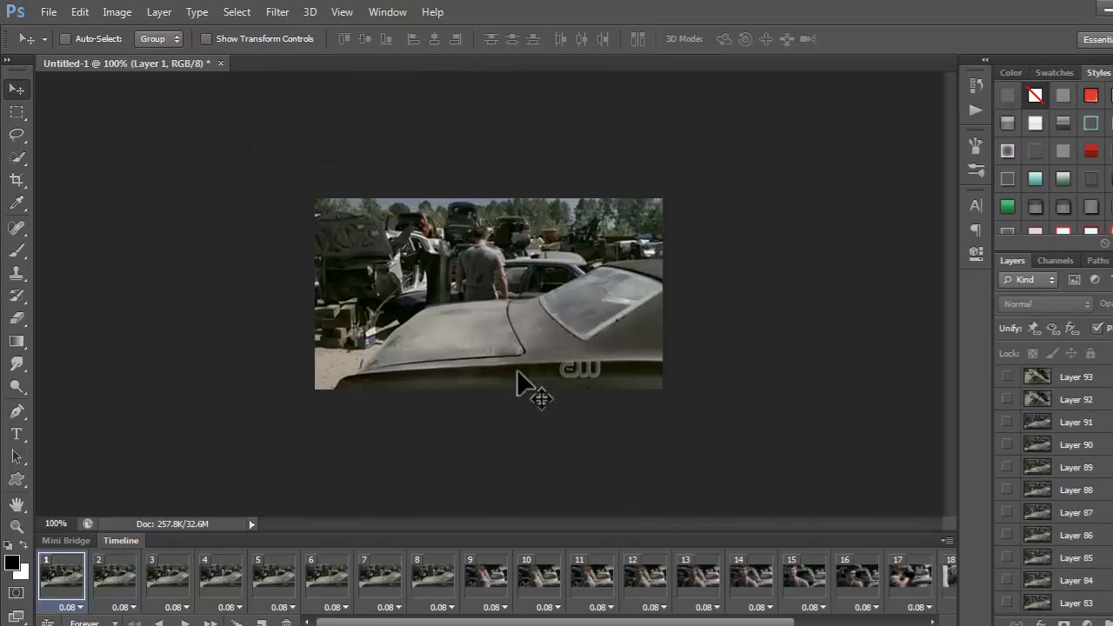
mouse_move(909, 517)
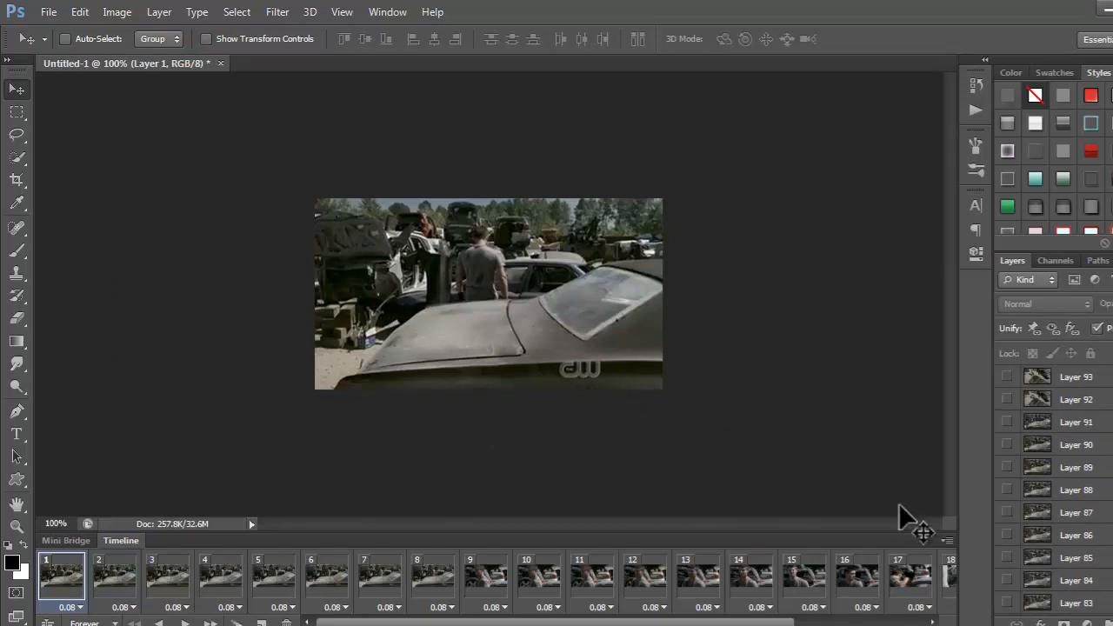
mouse_move(891, 518)
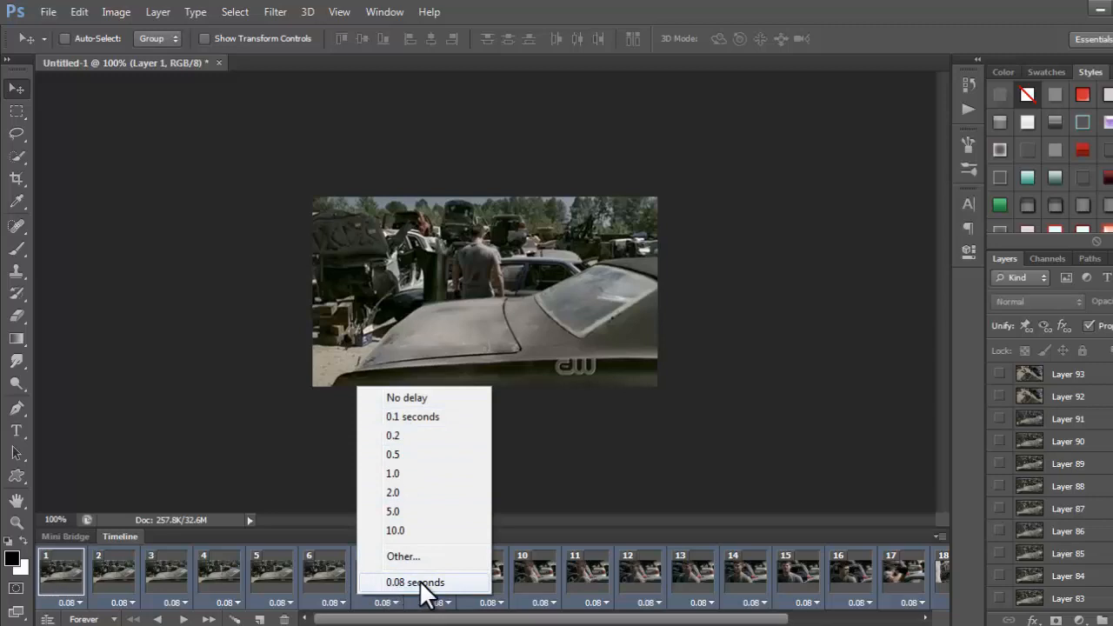
Set the delay of every animation frame to 0.08 seconds.
left_click(415, 582)
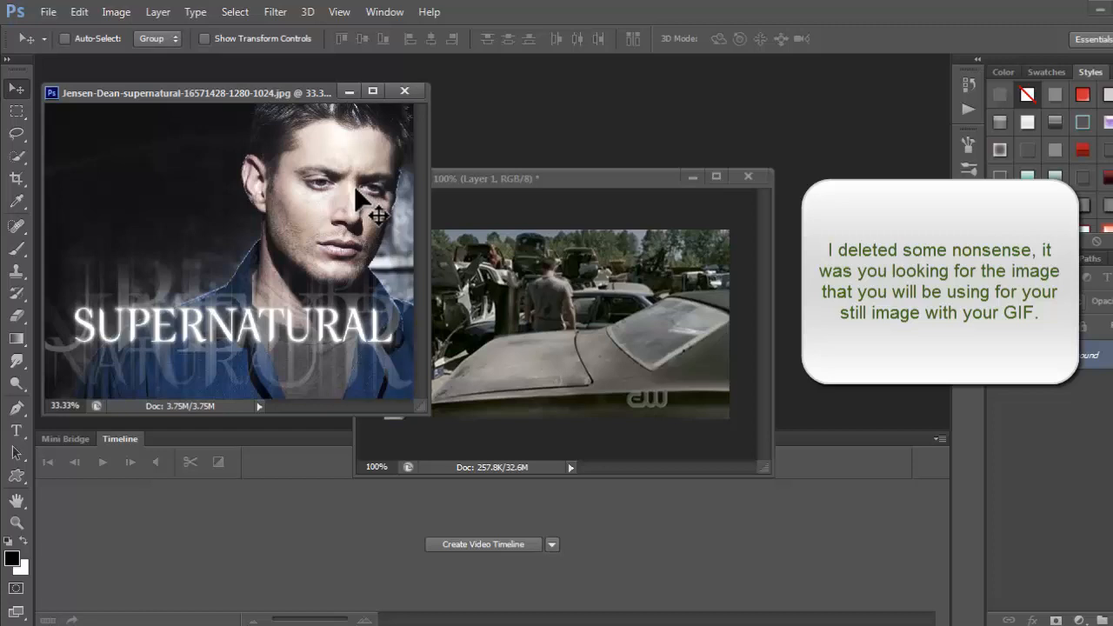
Delete Layer 94 from the Layers panel and confirm the deletion.
left_click(483, 544)
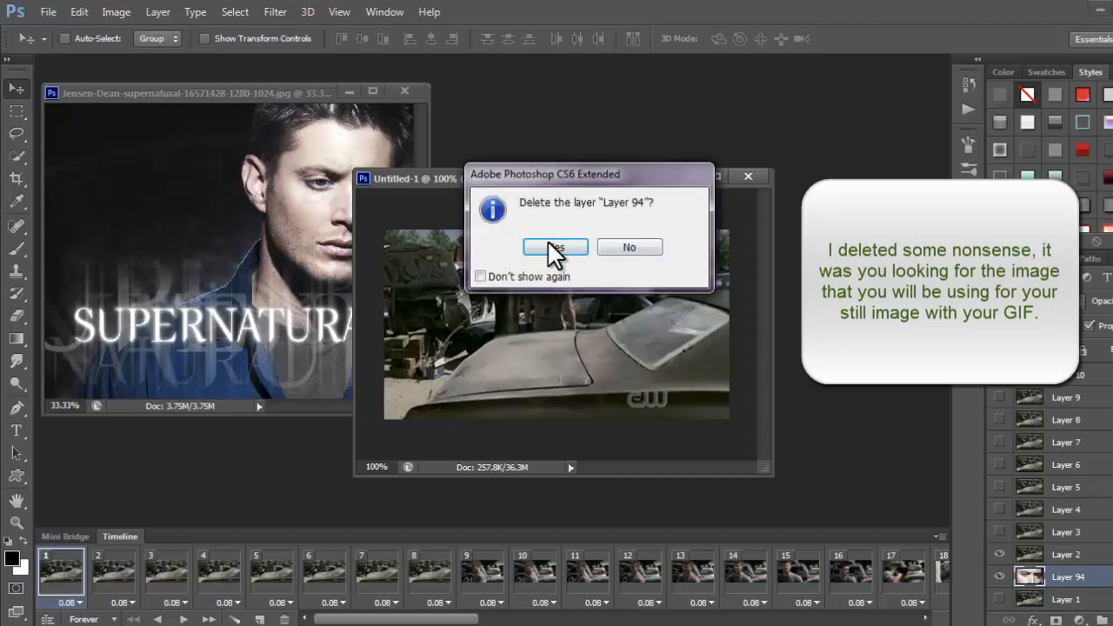
left_click(555, 247)
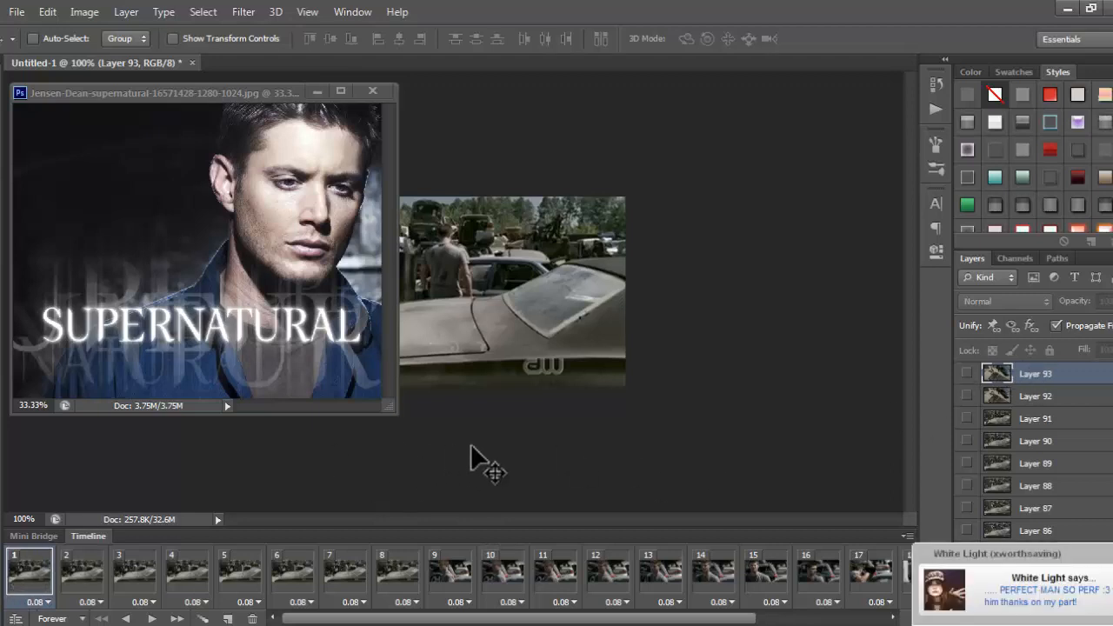
mouse_move(195, 191)
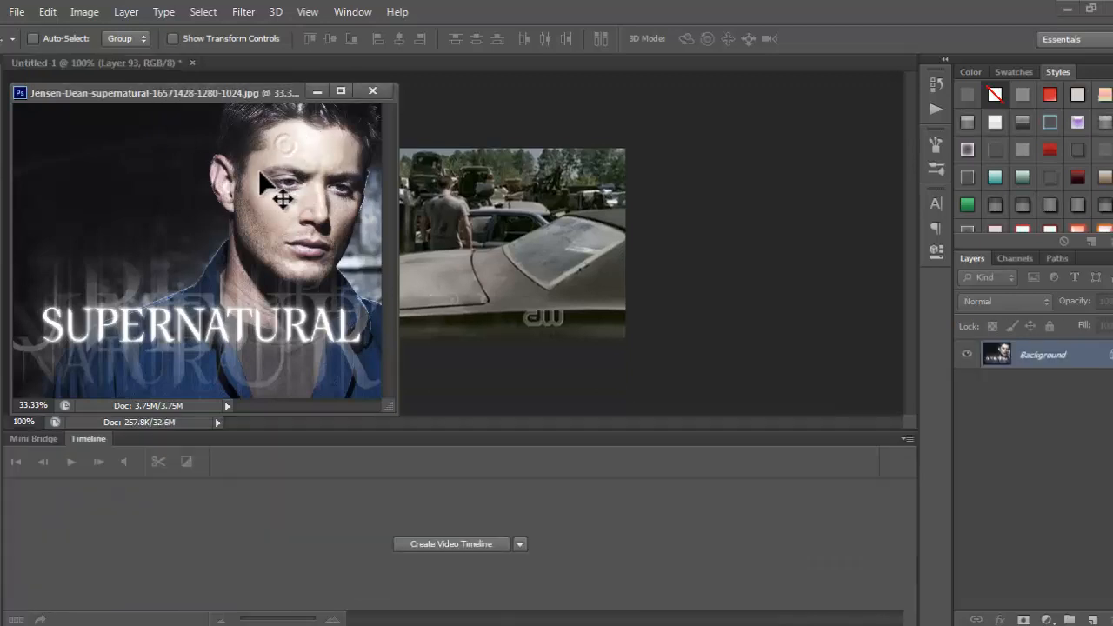
left_click(450, 543)
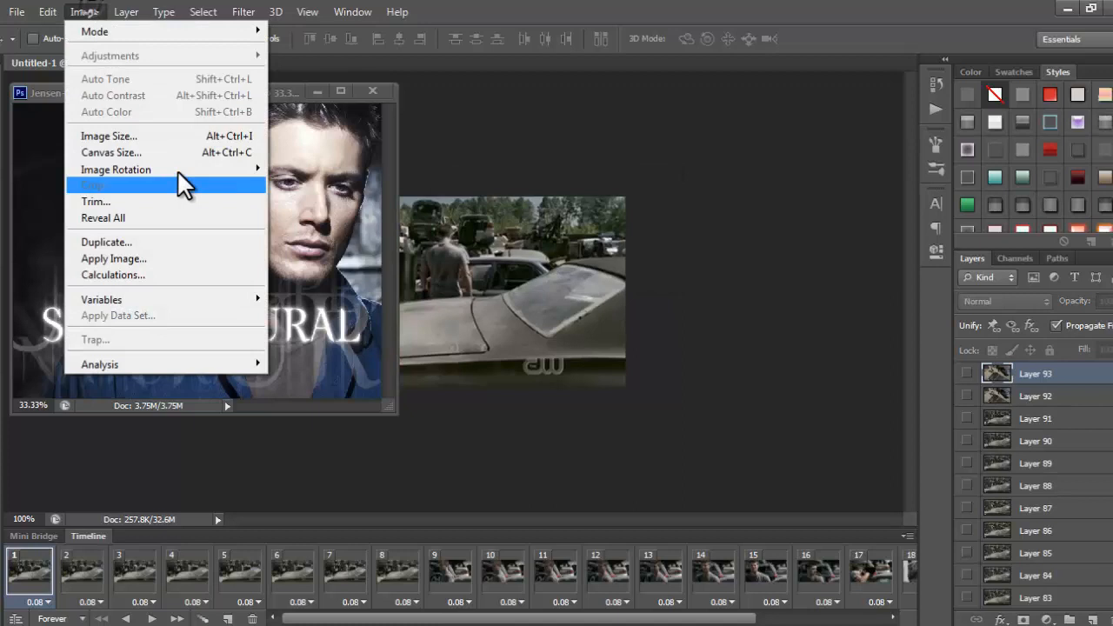
left_click(168, 152)
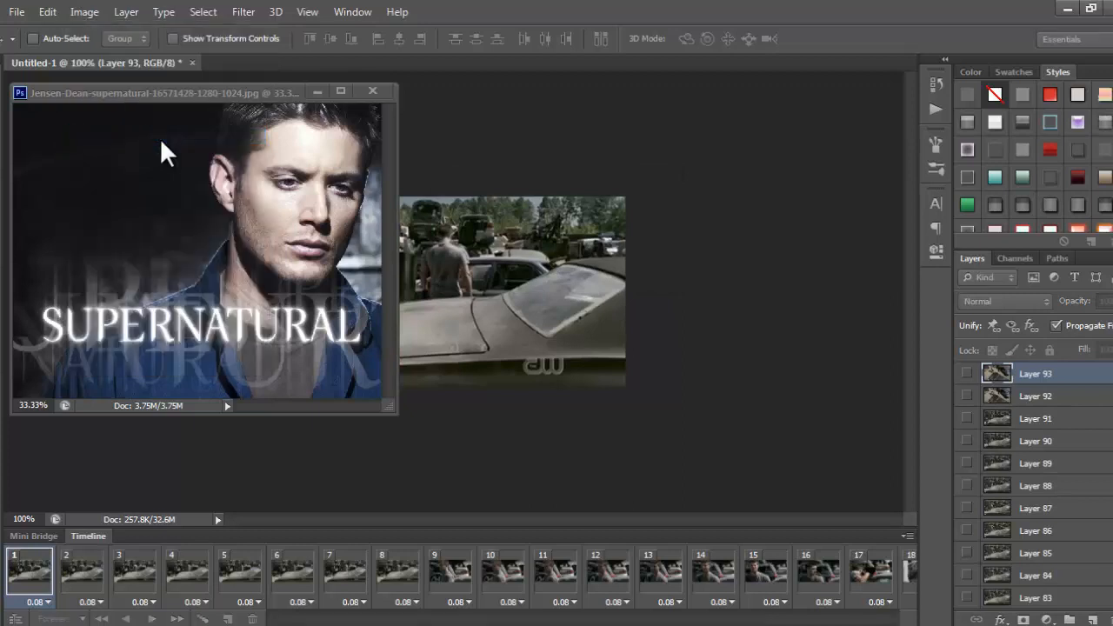
mouse_move(216, 200)
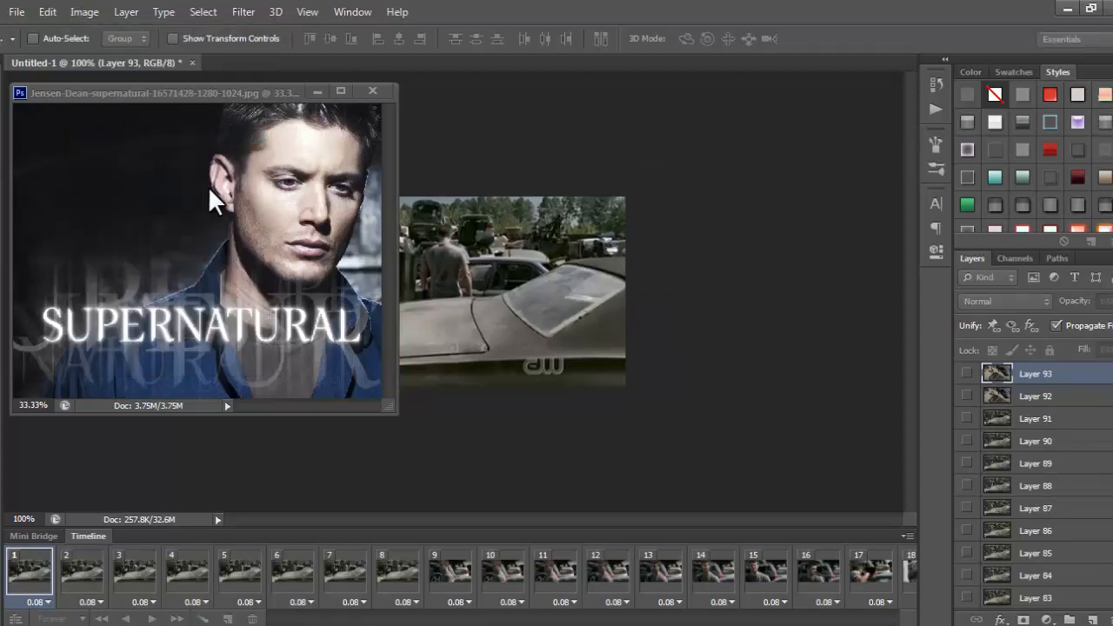
left_click(84, 12)
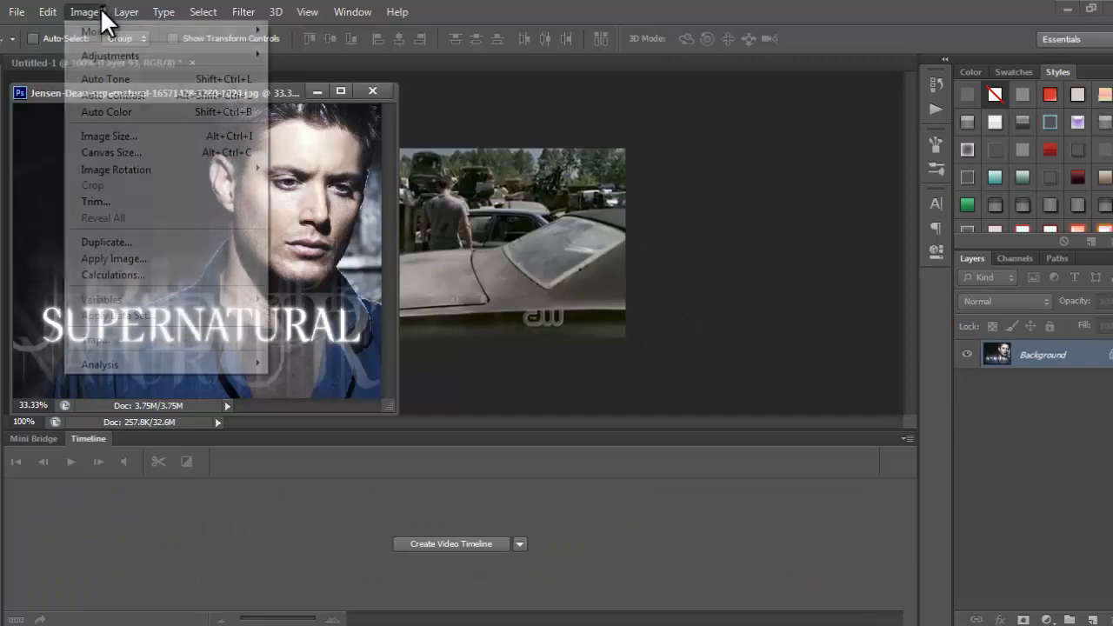
left_click(108, 136)
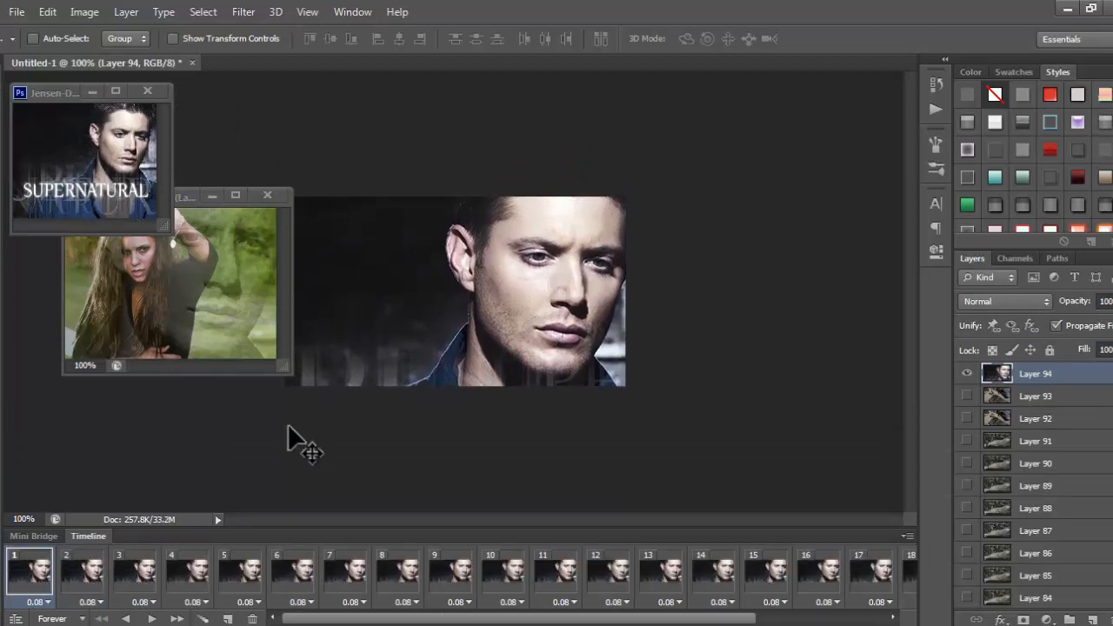
Drag the psd176.psd window to the front to make it active.
left_click_drag(304, 443, 574, 357)
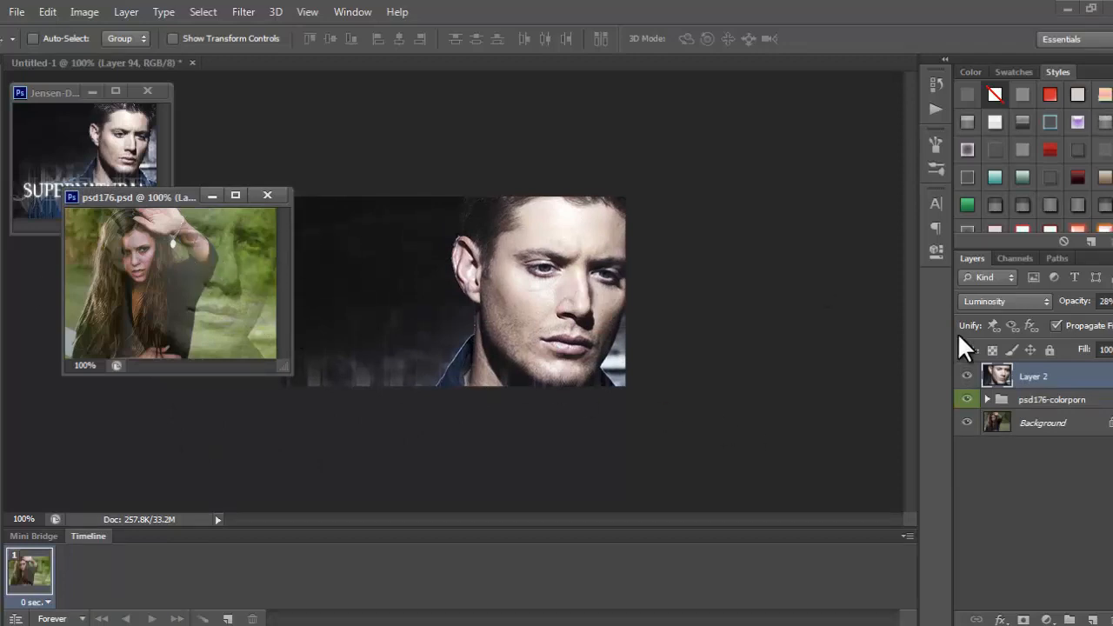
mouse_move(257, 292)
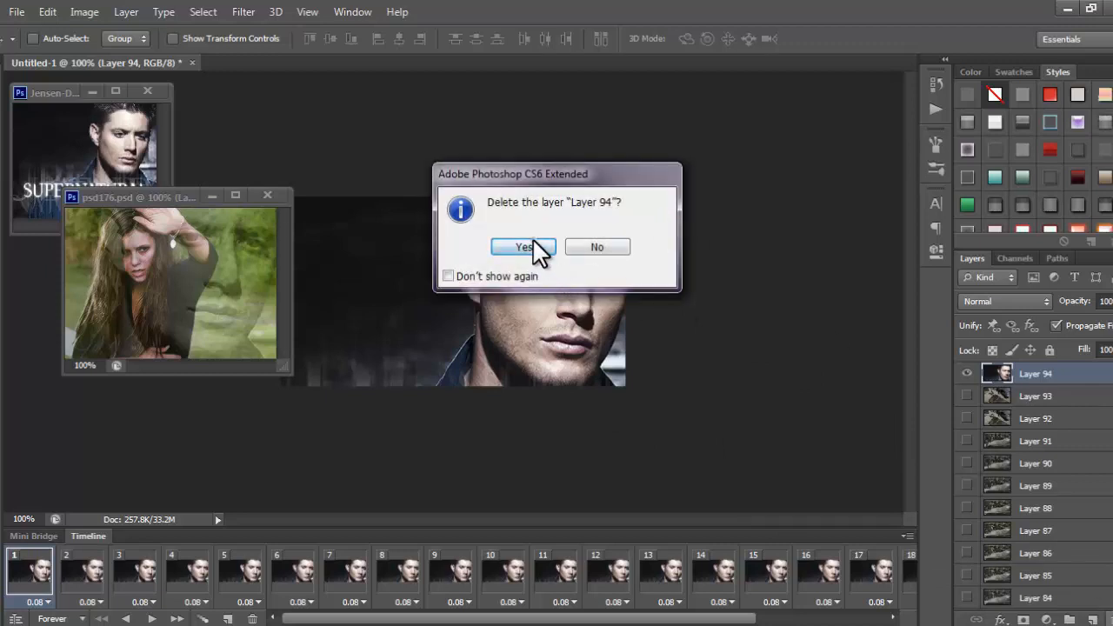
Confirm the delete prompts to remove Layer 2 from psd176.
left_click(522, 247)
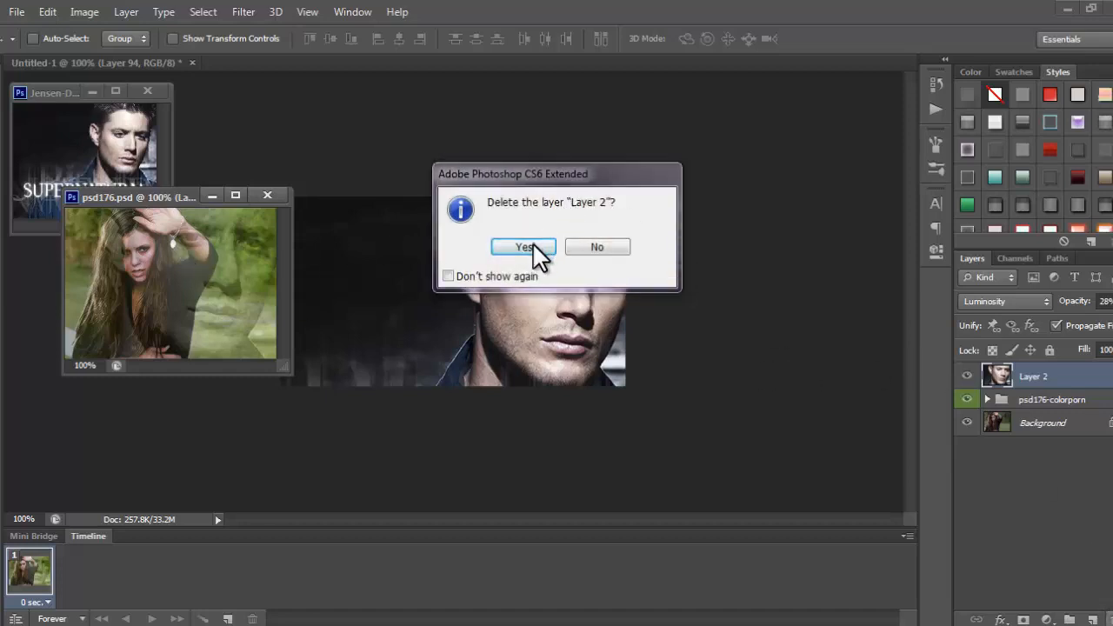
left_click(523, 247)
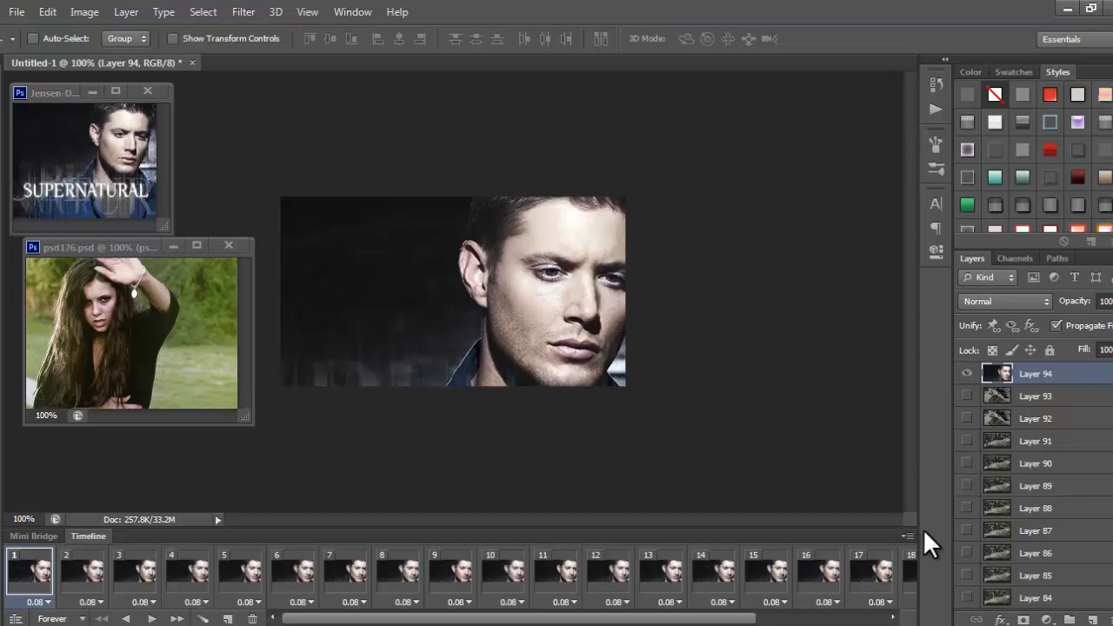
Select the first timeline frame, then extend the selection to the last frame.
left_click(907, 536)
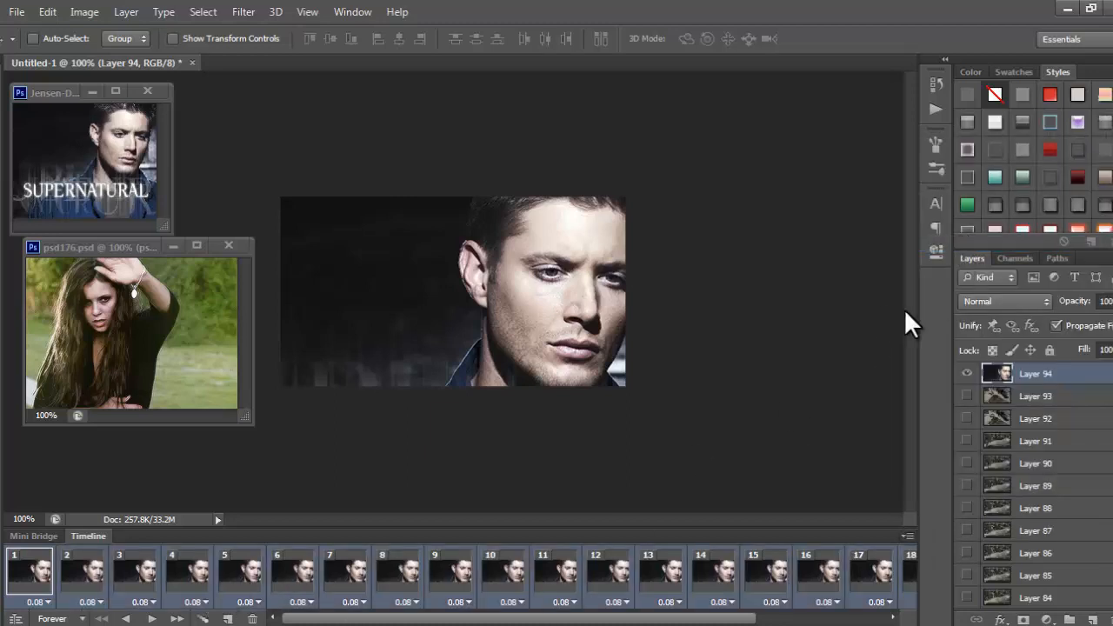
left_click(1004, 301)
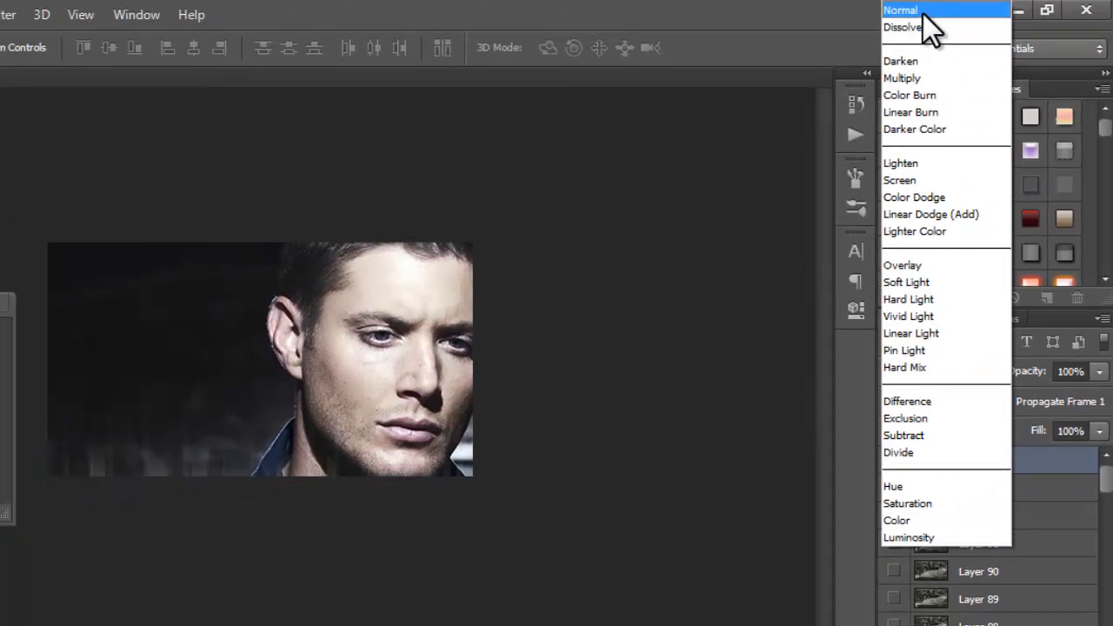
Try Darker Color, Screen, Hard Light, Hard Mix and Exclusion, then choose Luminosity.
left_click(903, 27)
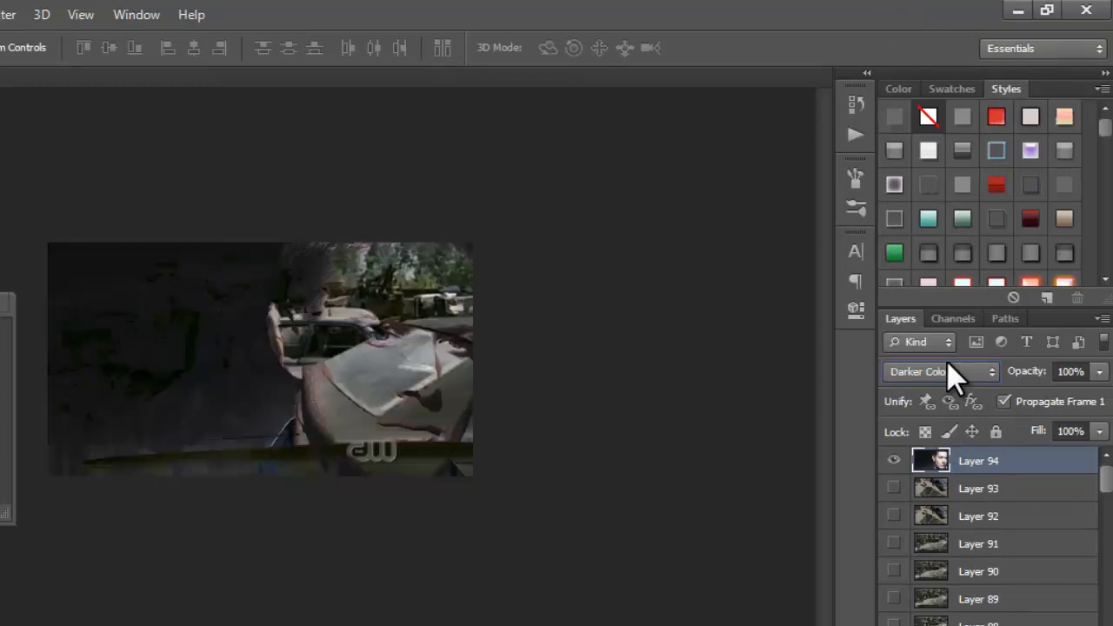
left_click(939, 371)
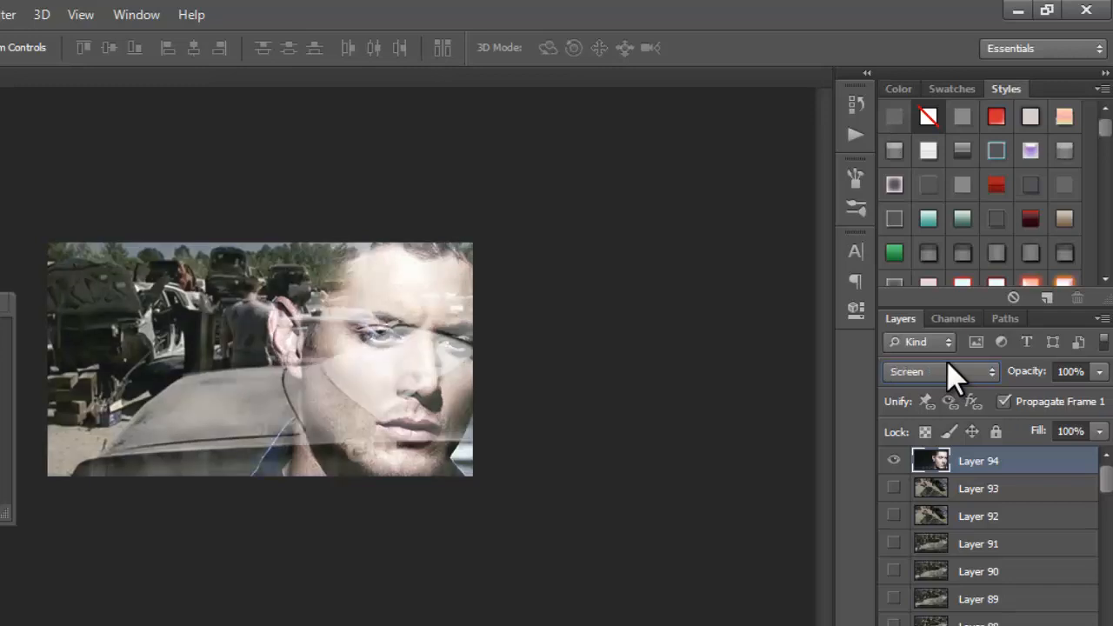
left_click(939, 371)
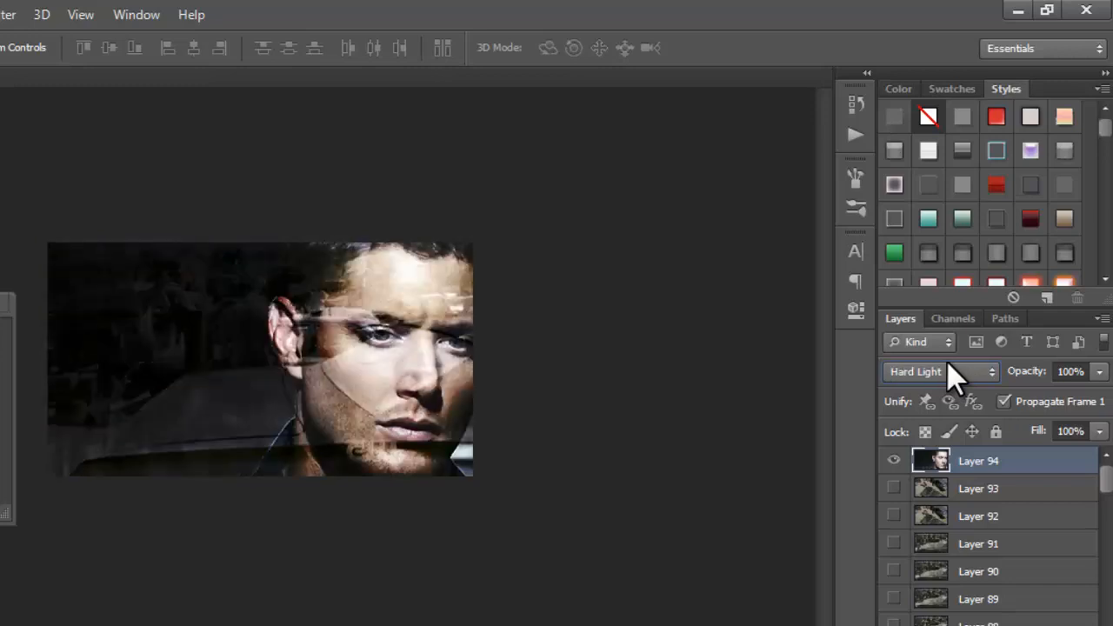
left_click(939, 372)
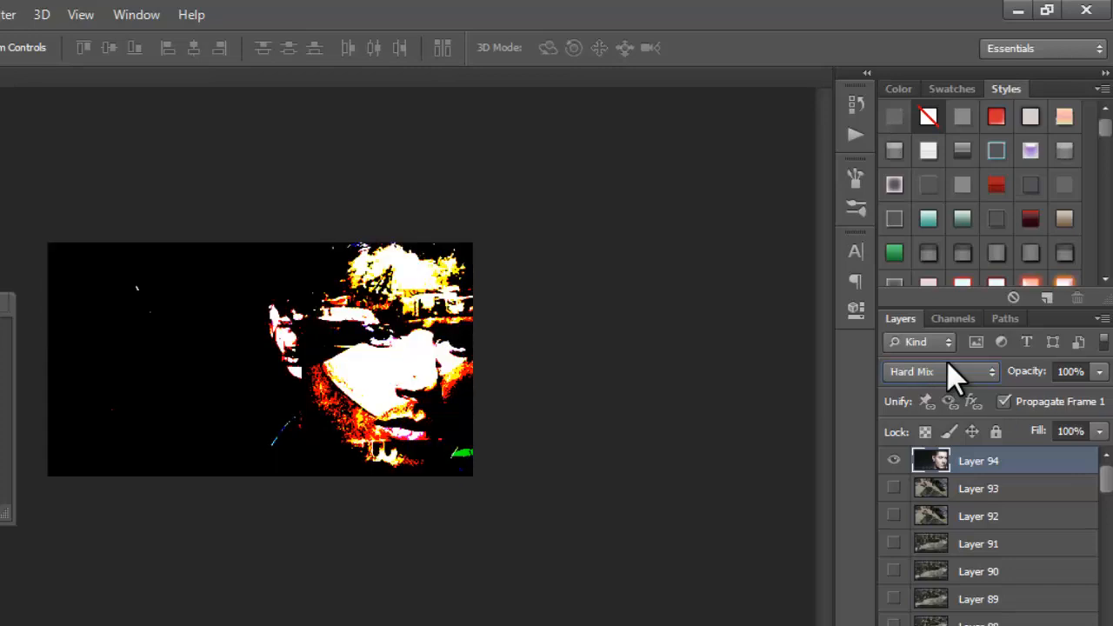
left_click(939, 371)
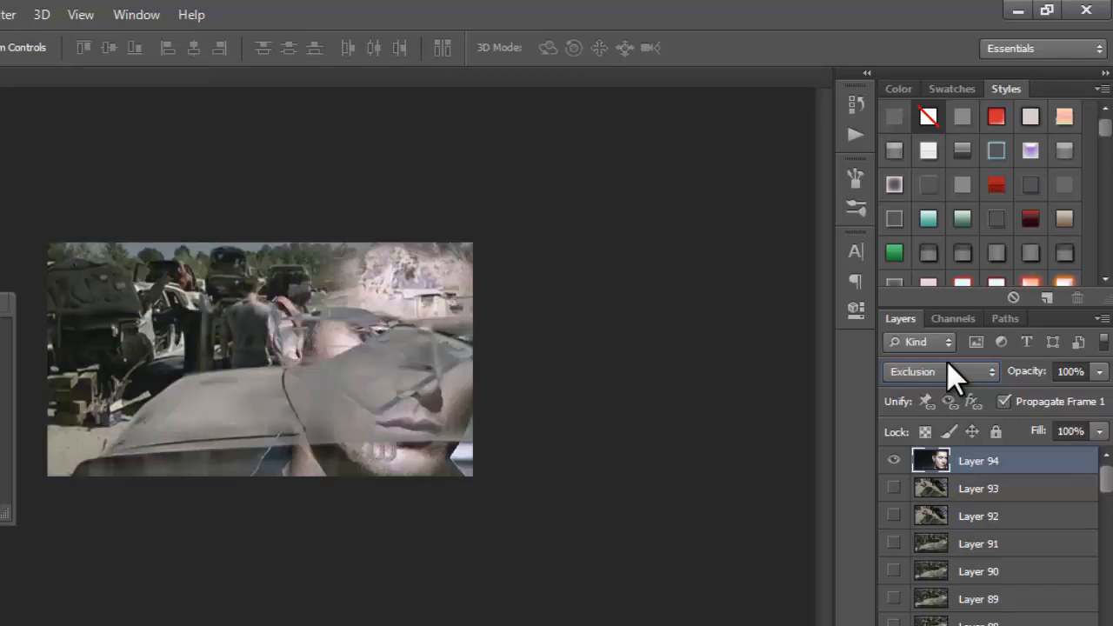
left_click(939, 371)
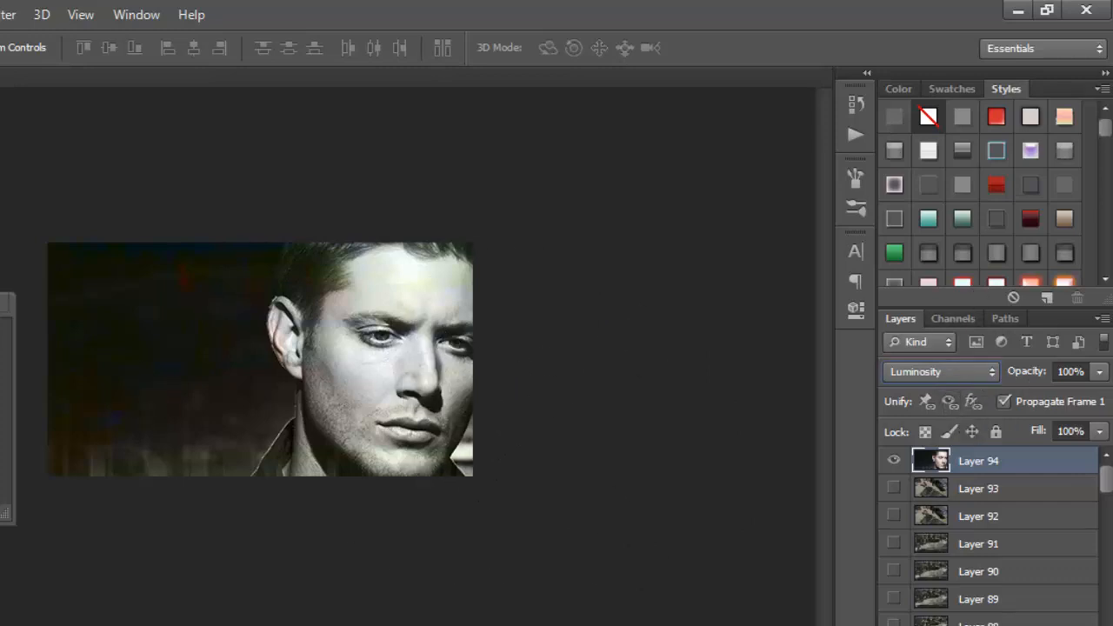
left_click(1099, 371)
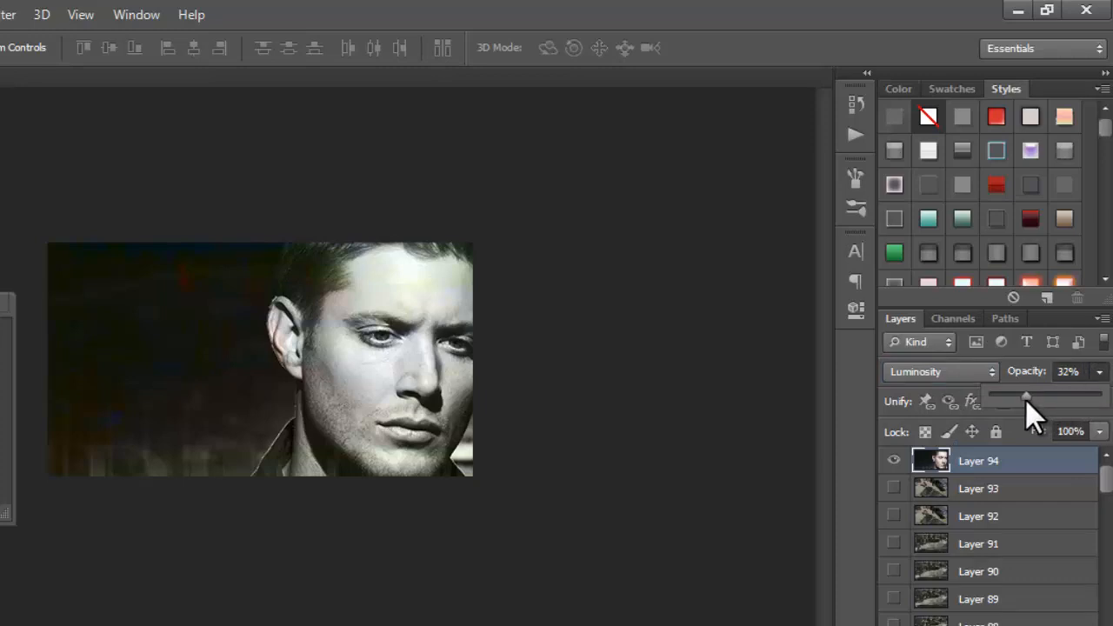
Adjust Layer 94's opacity between roughly 23% and 46%, settling near 29%.
left_click_drag(1026, 396, 998, 396)
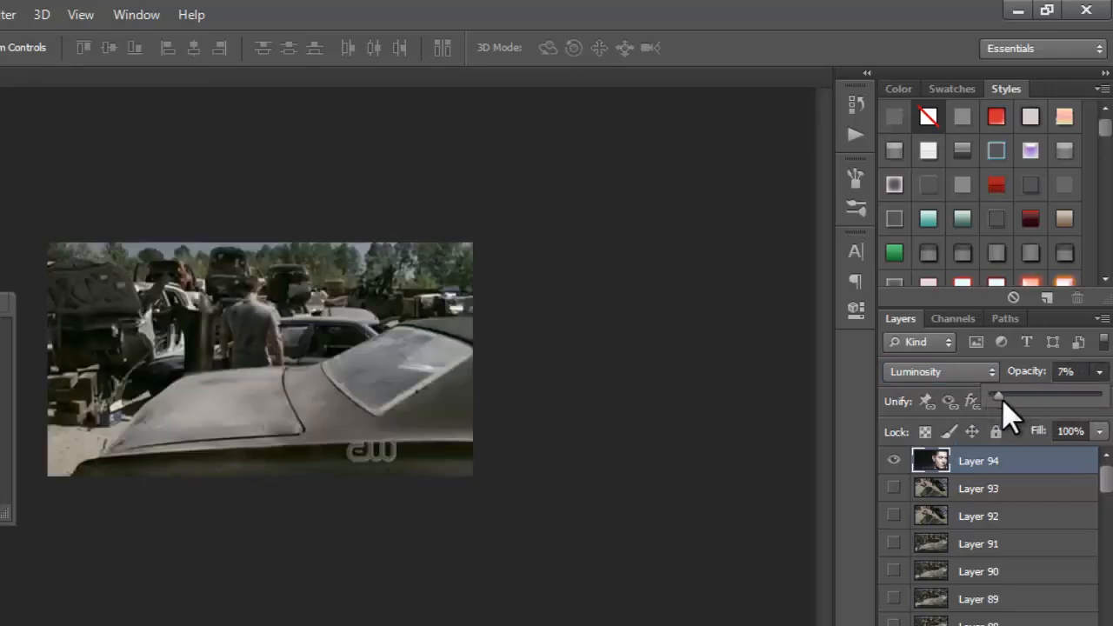
left_click_drag(998, 397, 1039, 397)
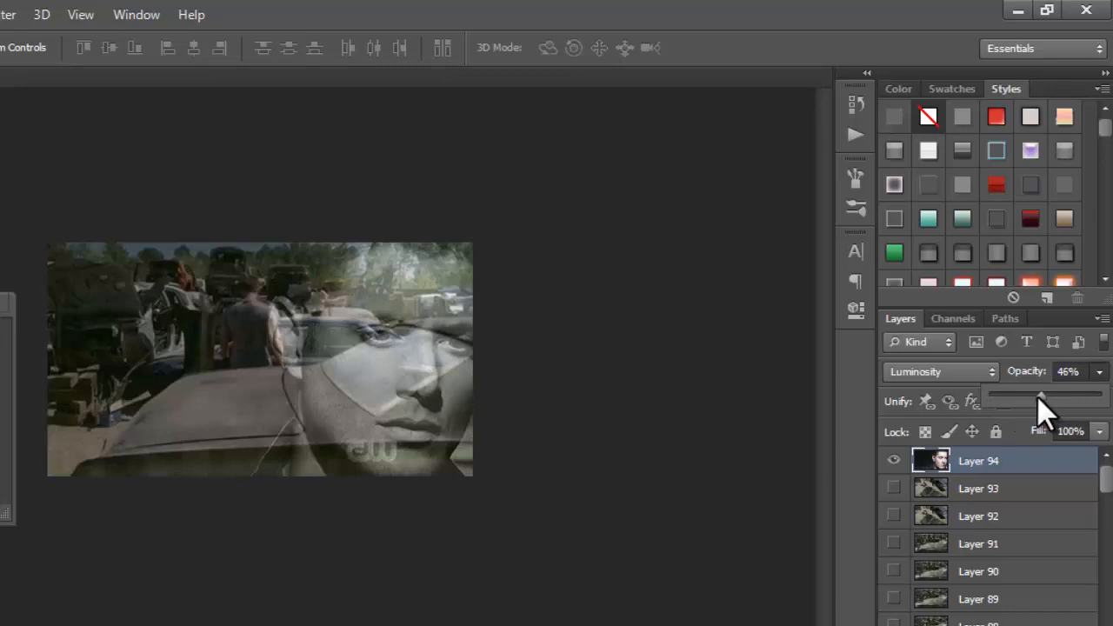
left_click_drag(1039, 397, 1016, 398)
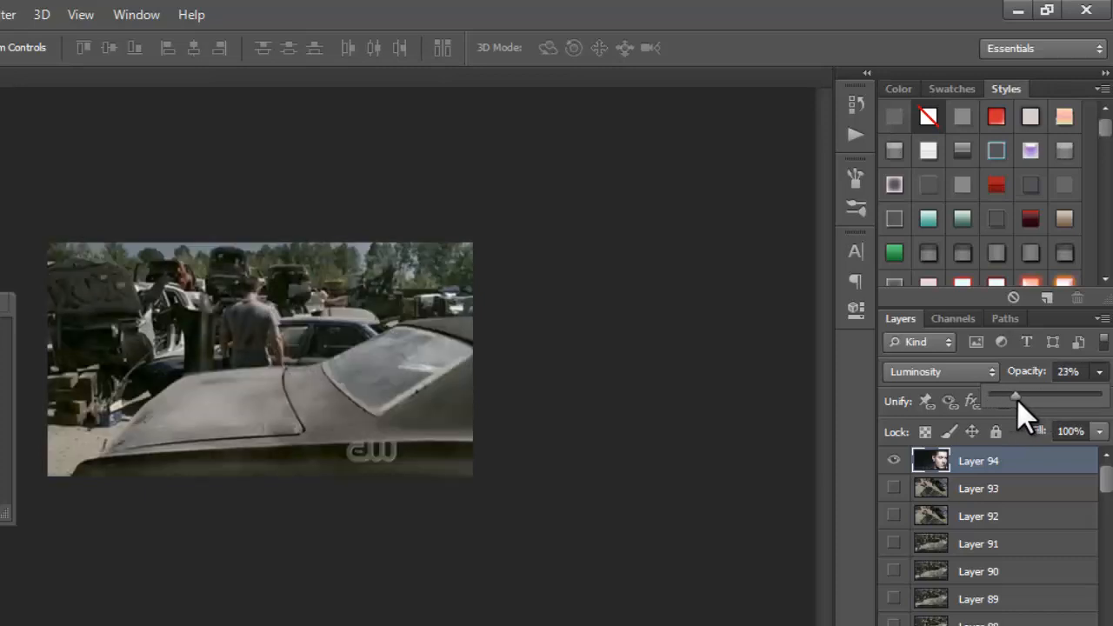
left_click_drag(1015, 397, 1028, 397)
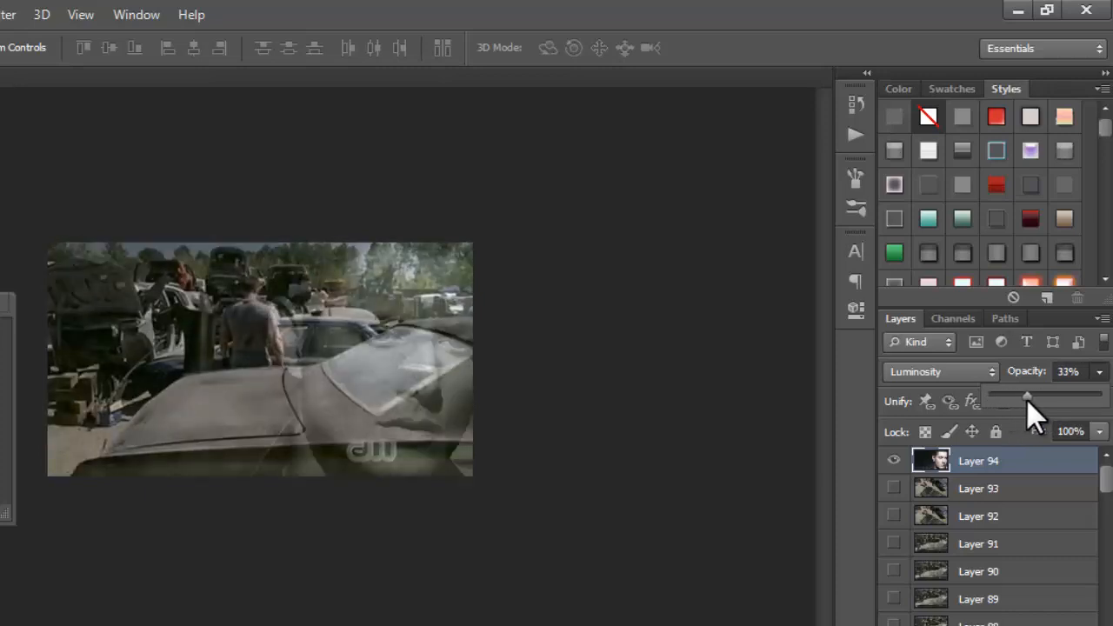
left_click_drag(1030, 397, 1019, 396)
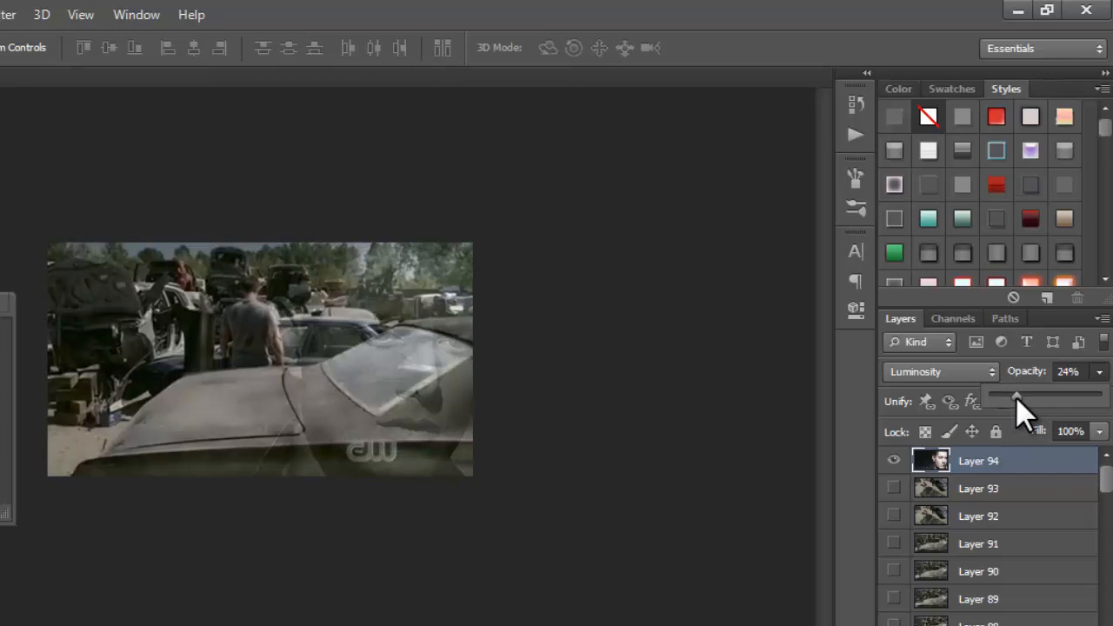
left_click_drag(1017, 398, 1026, 406)
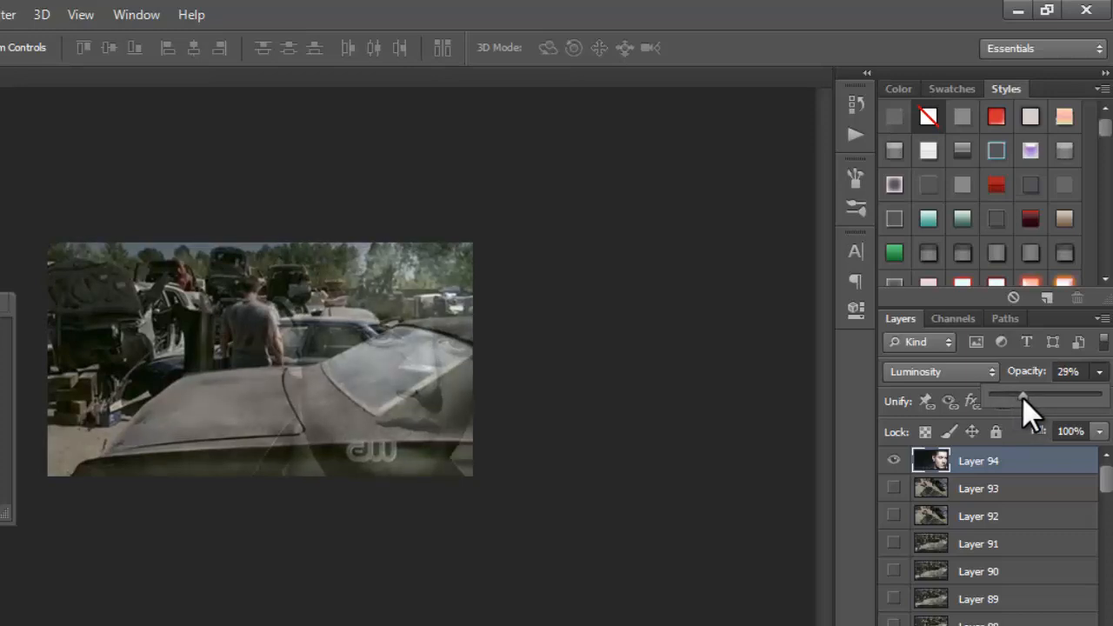
left_click_drag(1022, 396, 1039, 397)
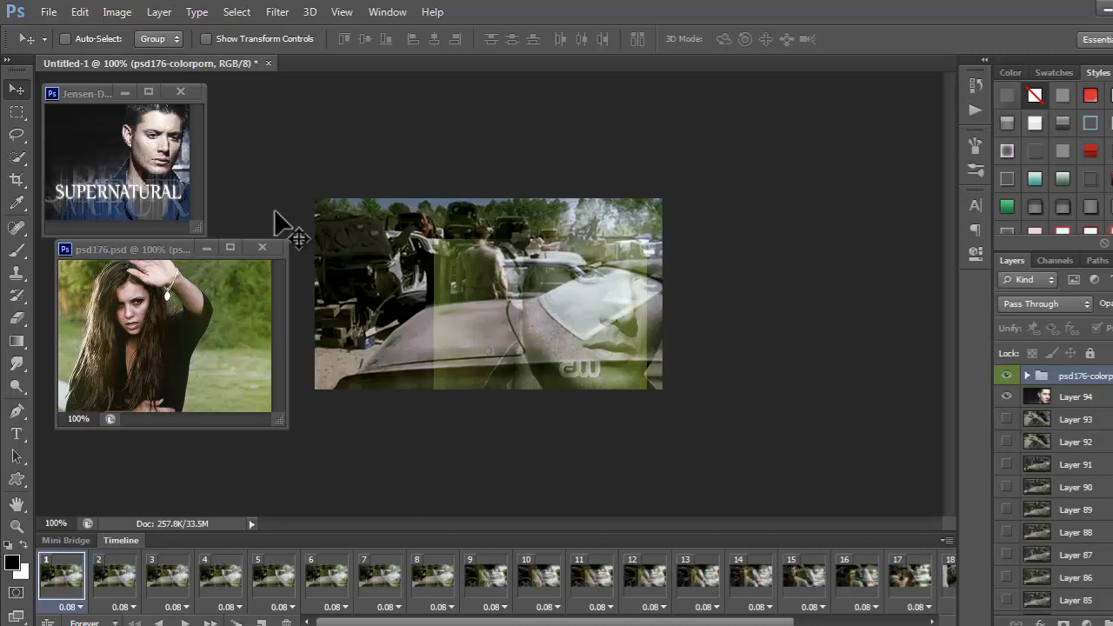
mouse_move(459, 452)
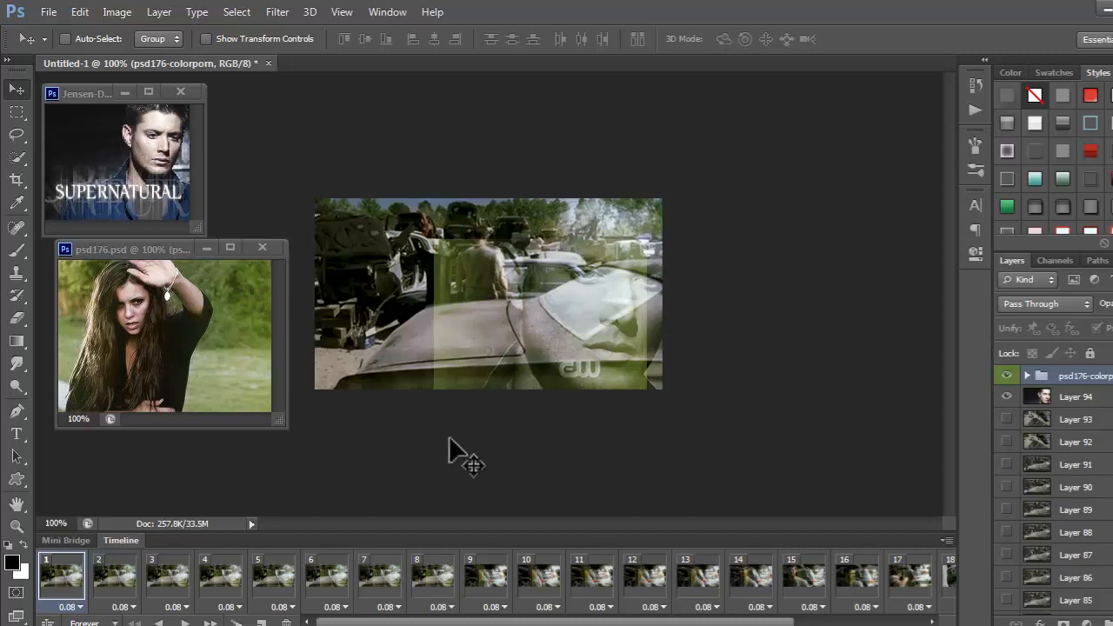
mouse_move(478, 452)
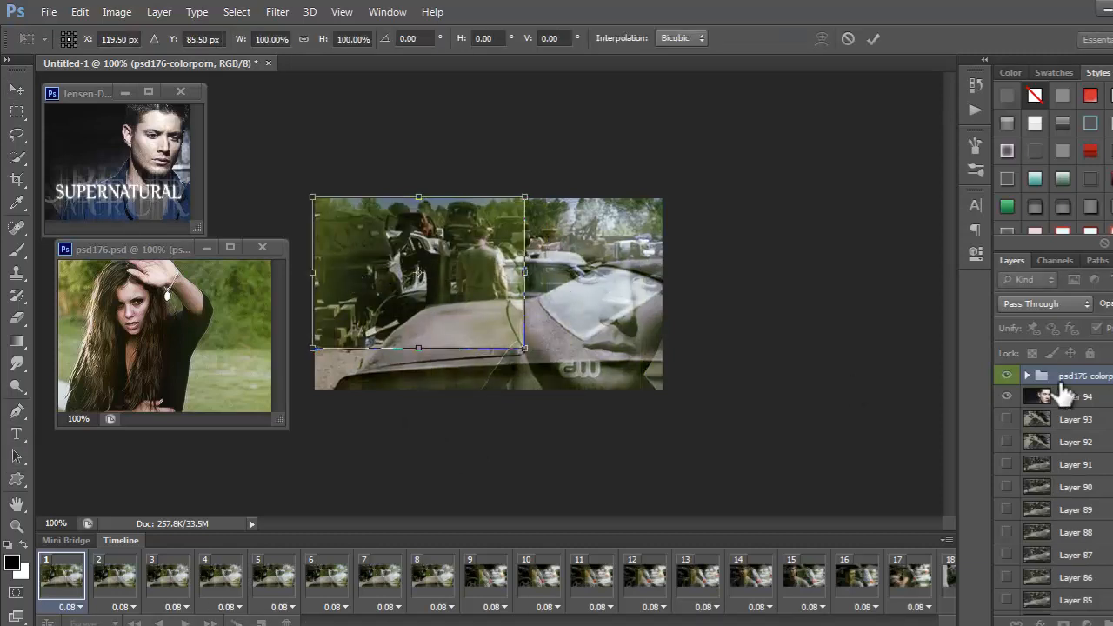
Resize the psd176 colorporn green colouring to fill the canvas width and height, and commit.
left_click_drag(525, 348, 641, 430)
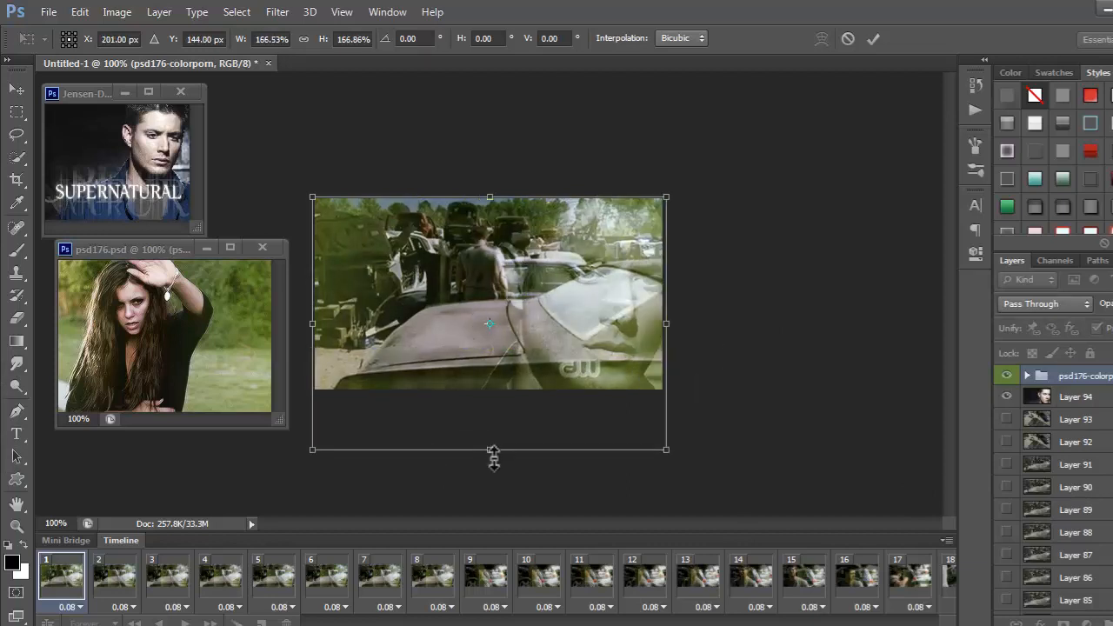
left_click_drag(491, 450, 493, 391)
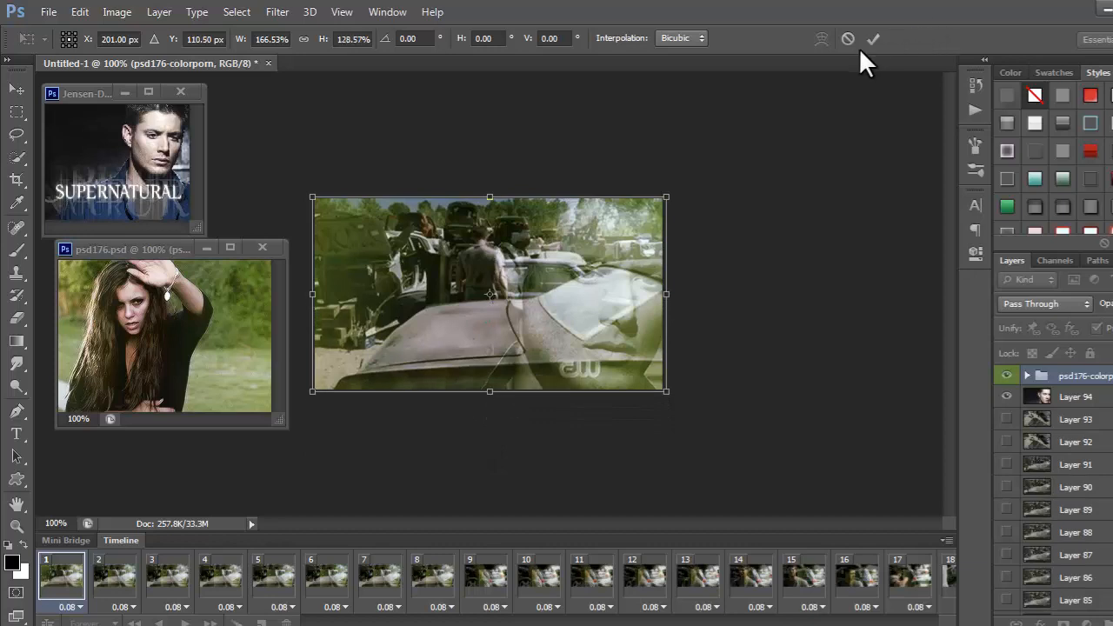
left_click(873, 38)
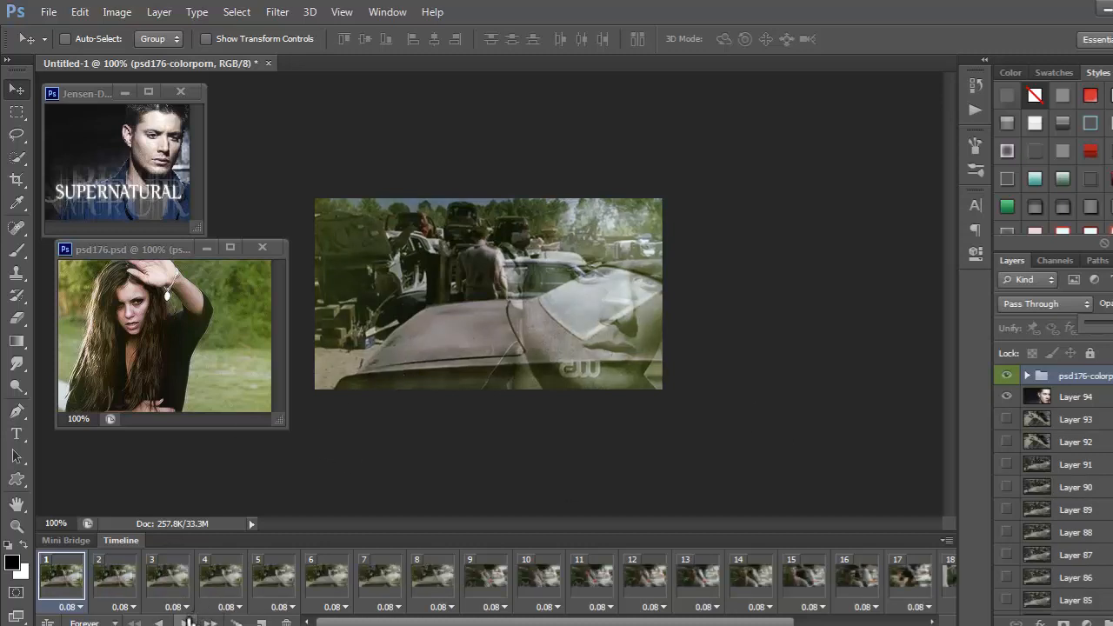
Play the Impala animation preview in the Timeline with the green tint and Dean overlay.
left_click(591, 574)
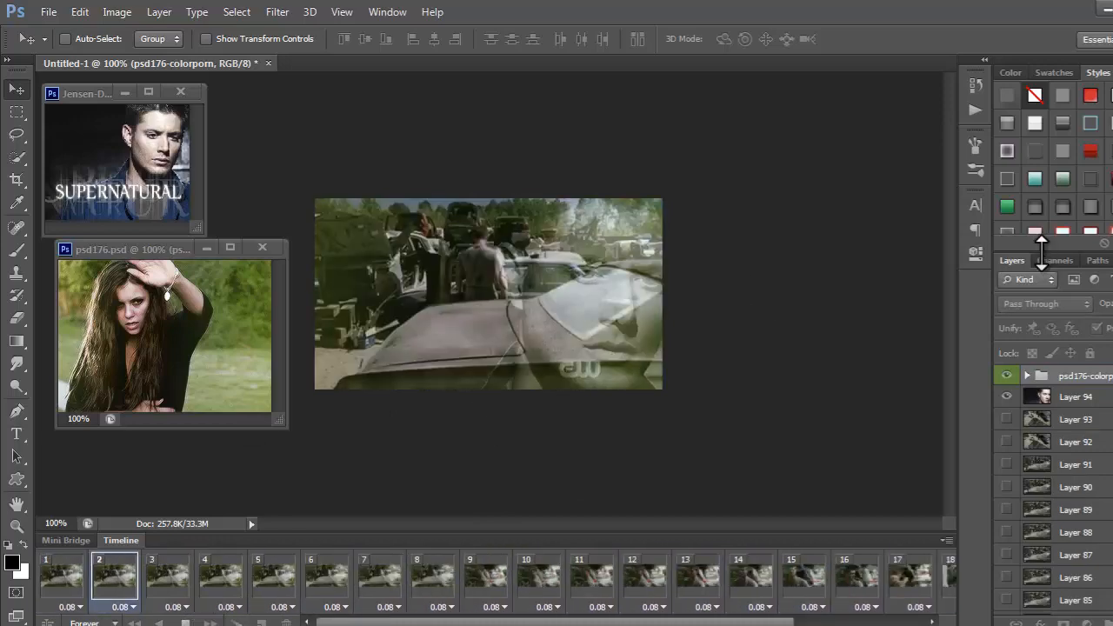
left_click(856, 573)
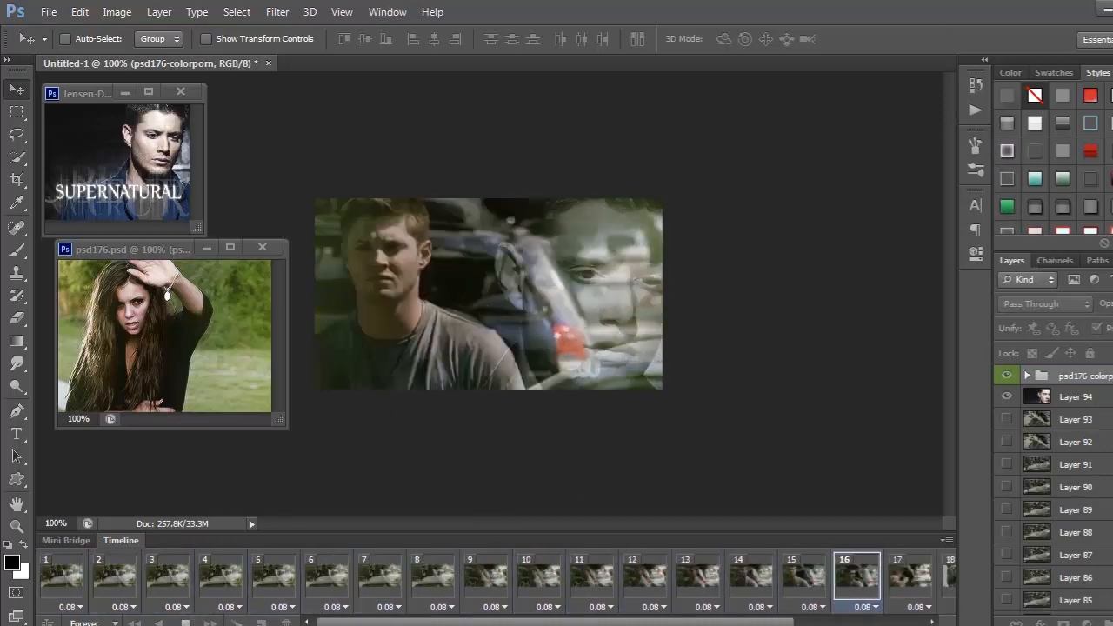